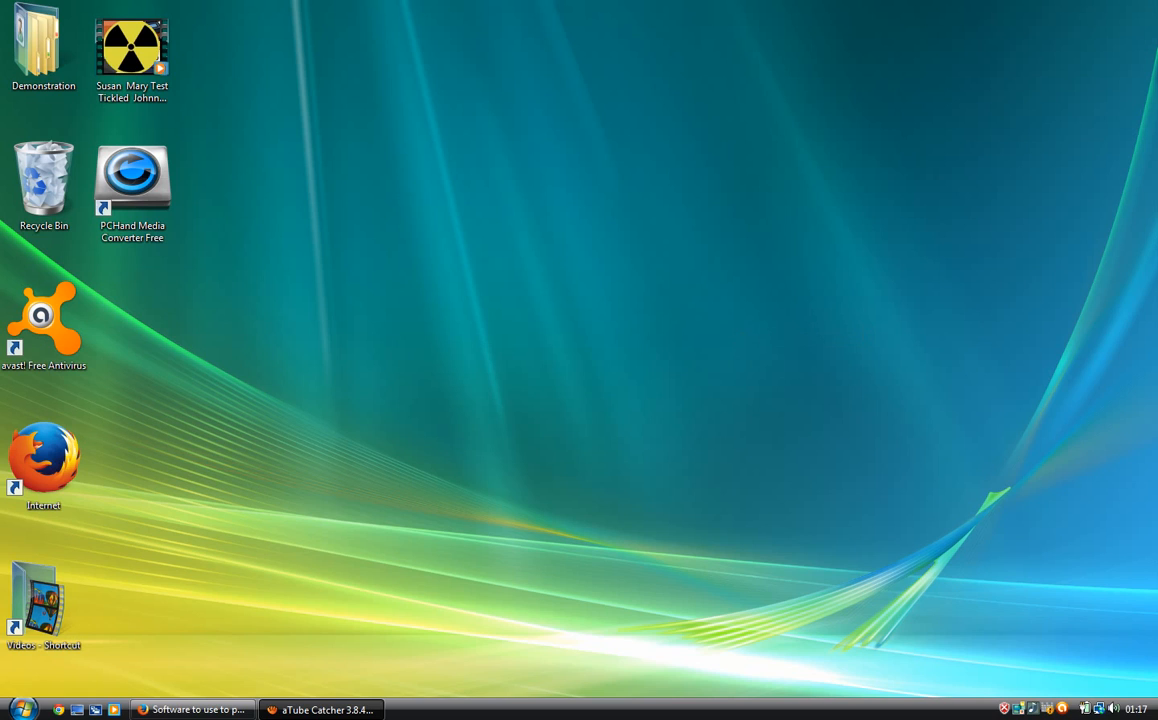
Launch PCHand Media Converter Free from its desktop shortcut and move its window higher.
click(131, 180)
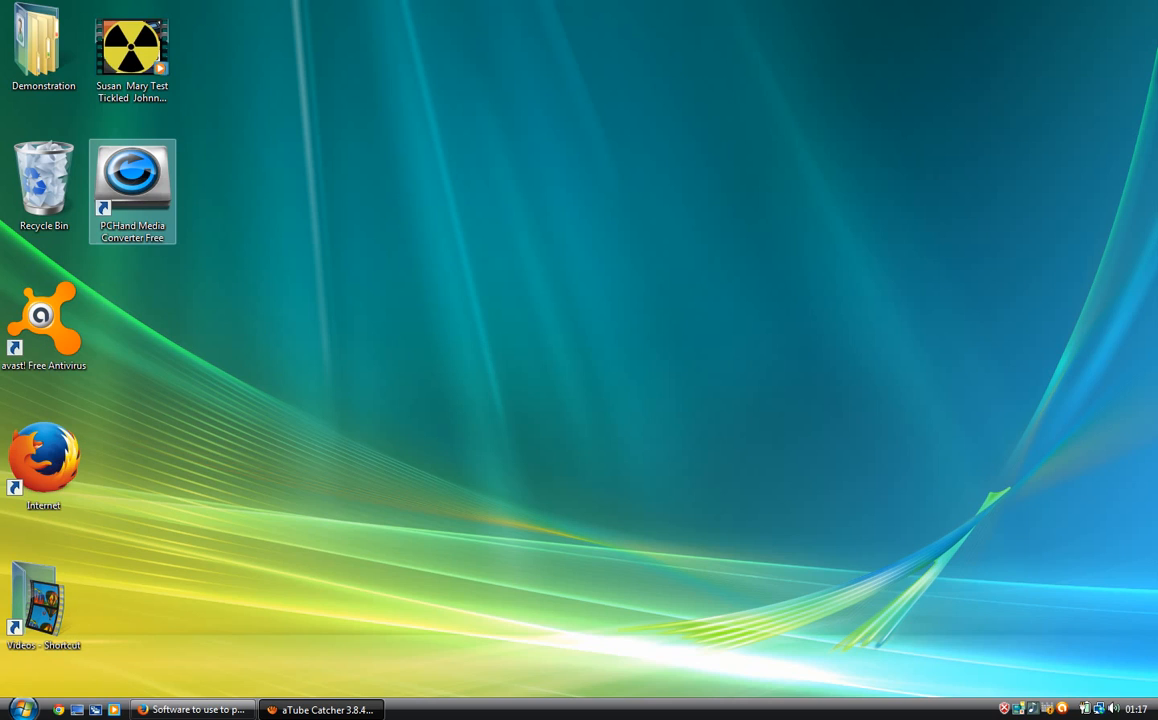
click(139, 45)
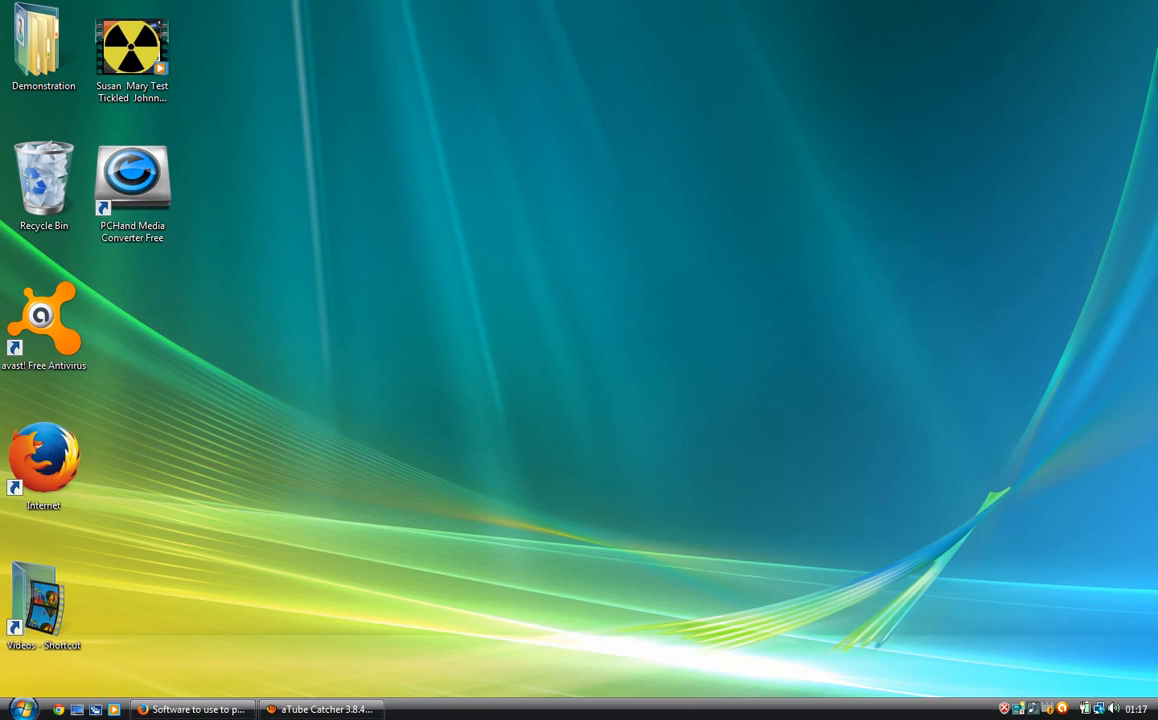
click(131, 180)
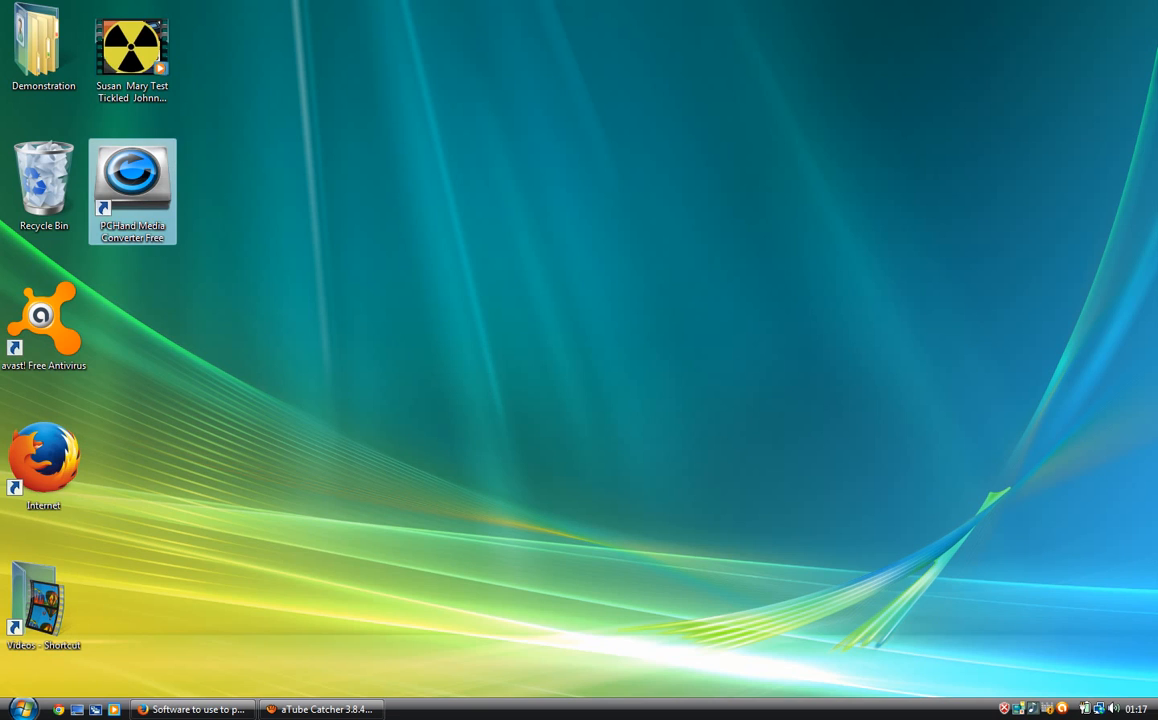
double_click(132, 180)
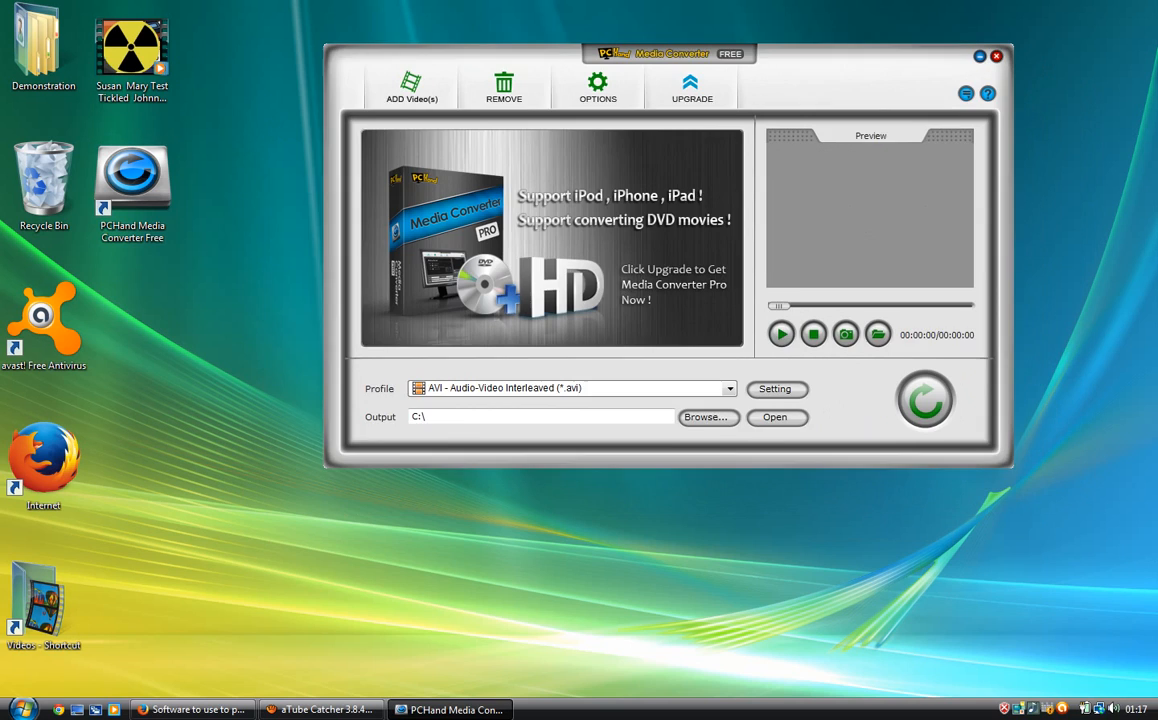
drag(670, 53, 645, 27)
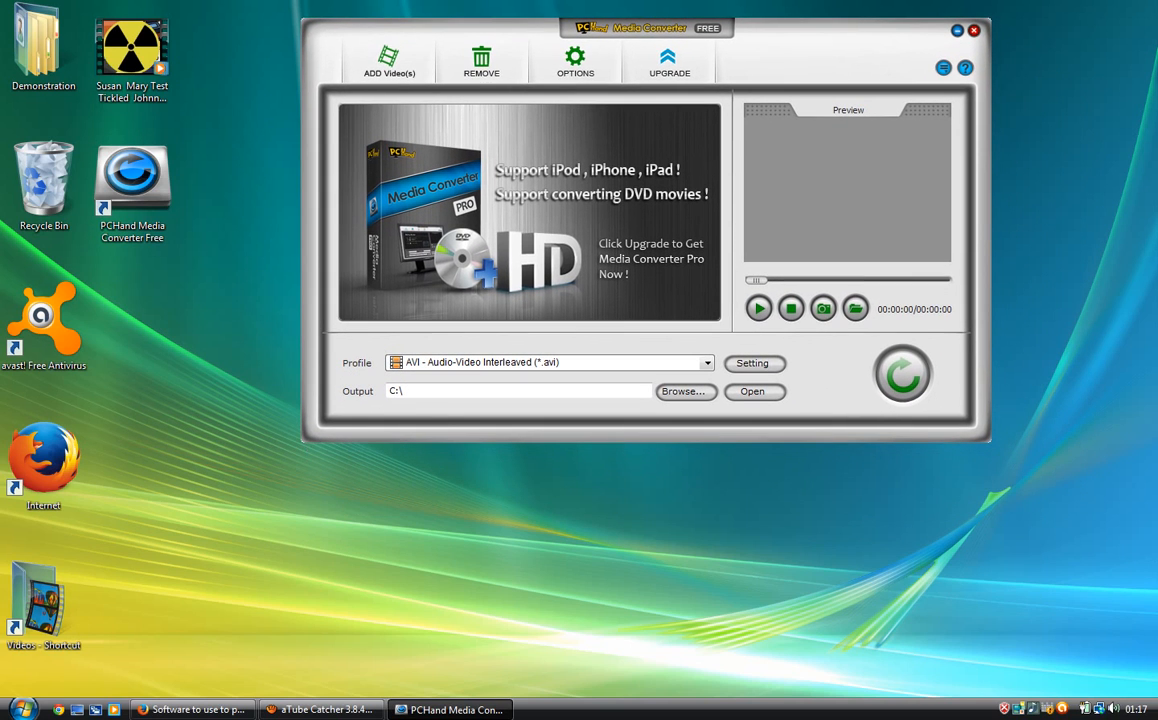
Open the AVI profile's custom settings, keeping msmpeg4 as the video codec.
click(753, 363)
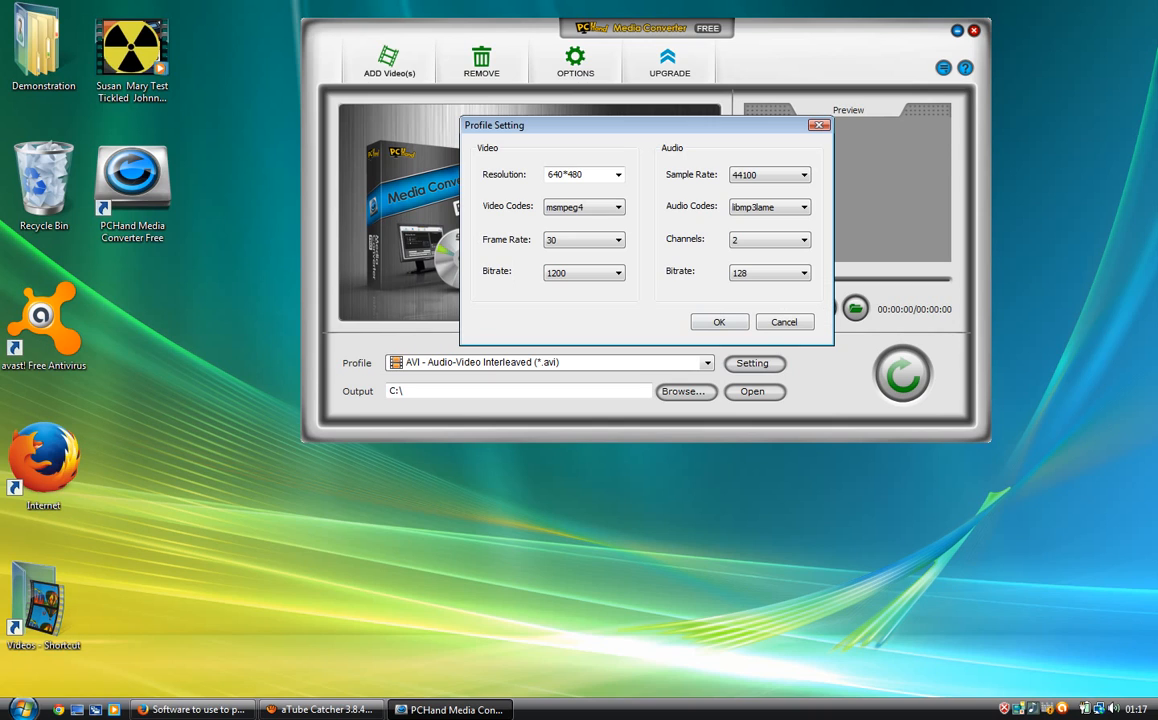
drag(494, 124, 534, 124)
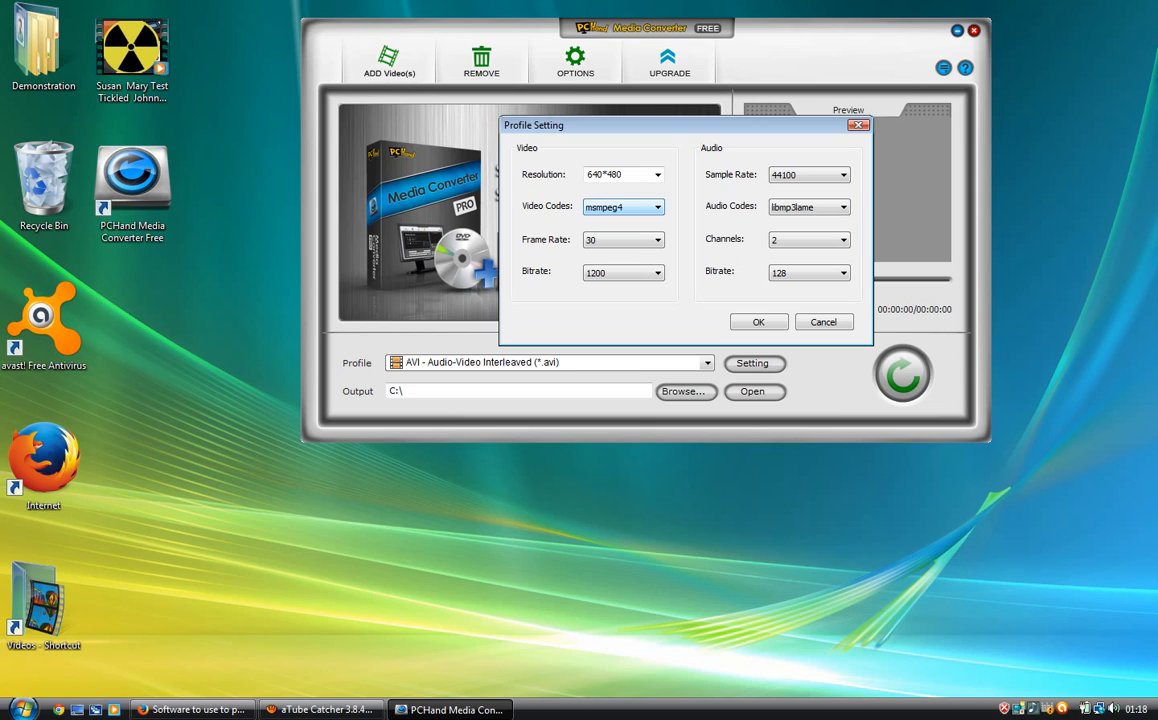
click(654, 207)
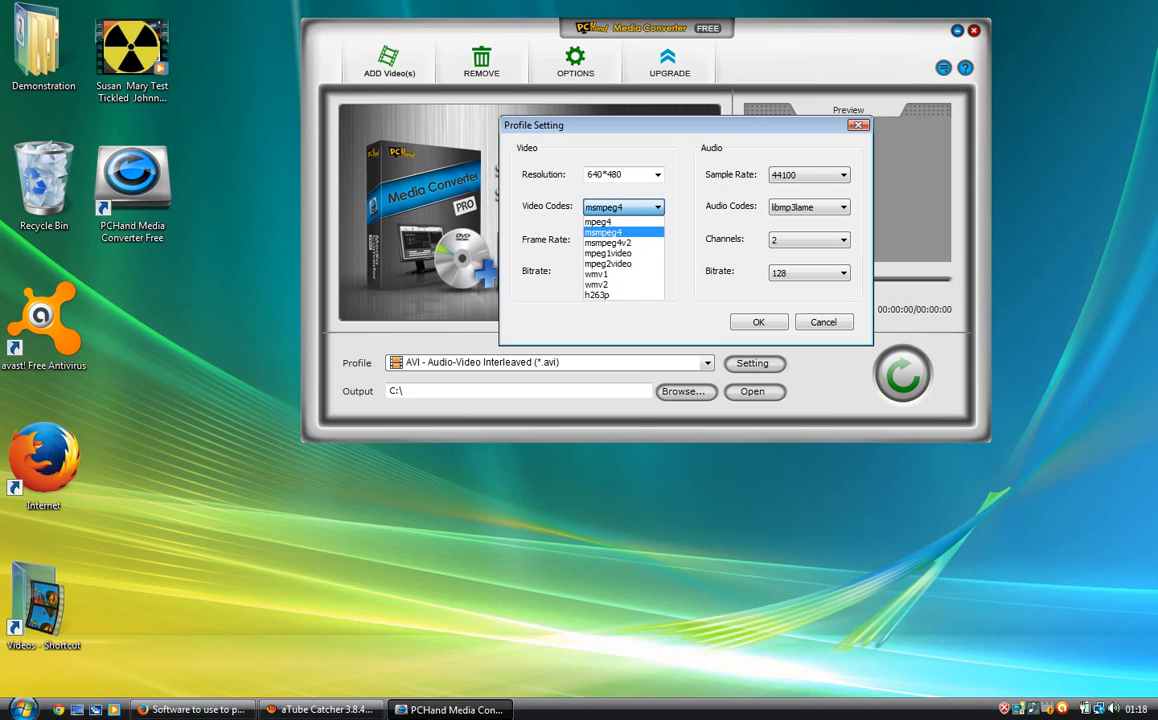
click(613, 229)
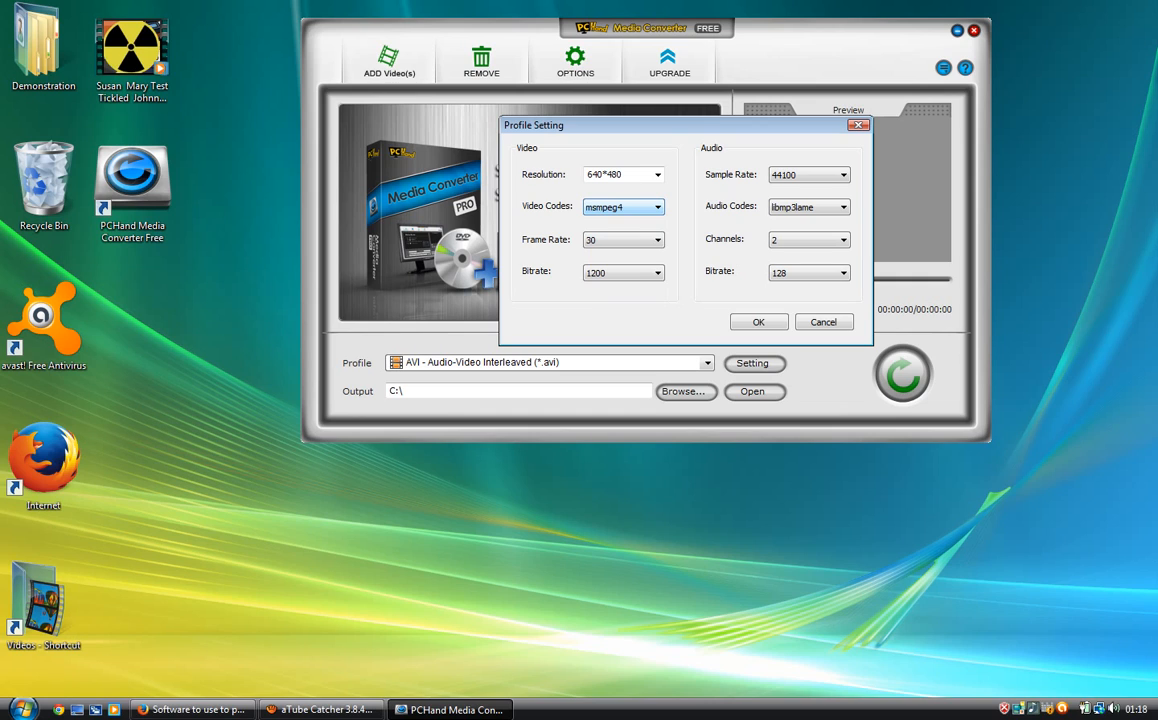
Choose 29.97 in the Frame Rate list and 900 in the video Bitrate list.
click(654, 239)
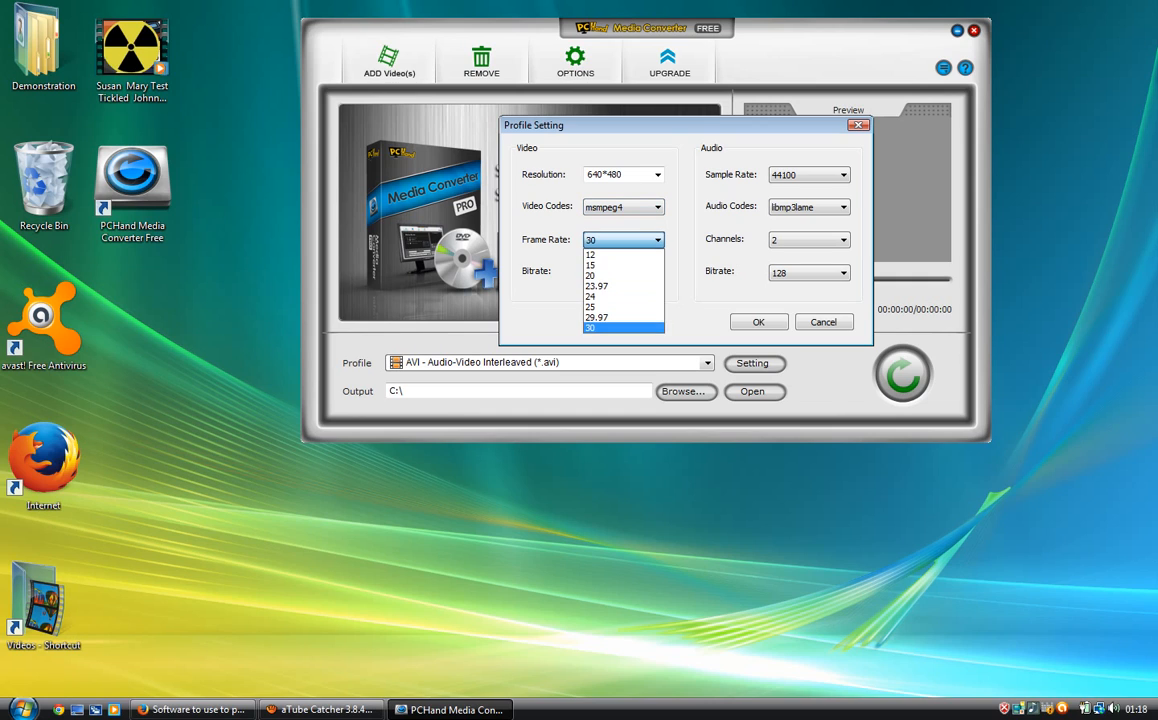
click(608, 317)
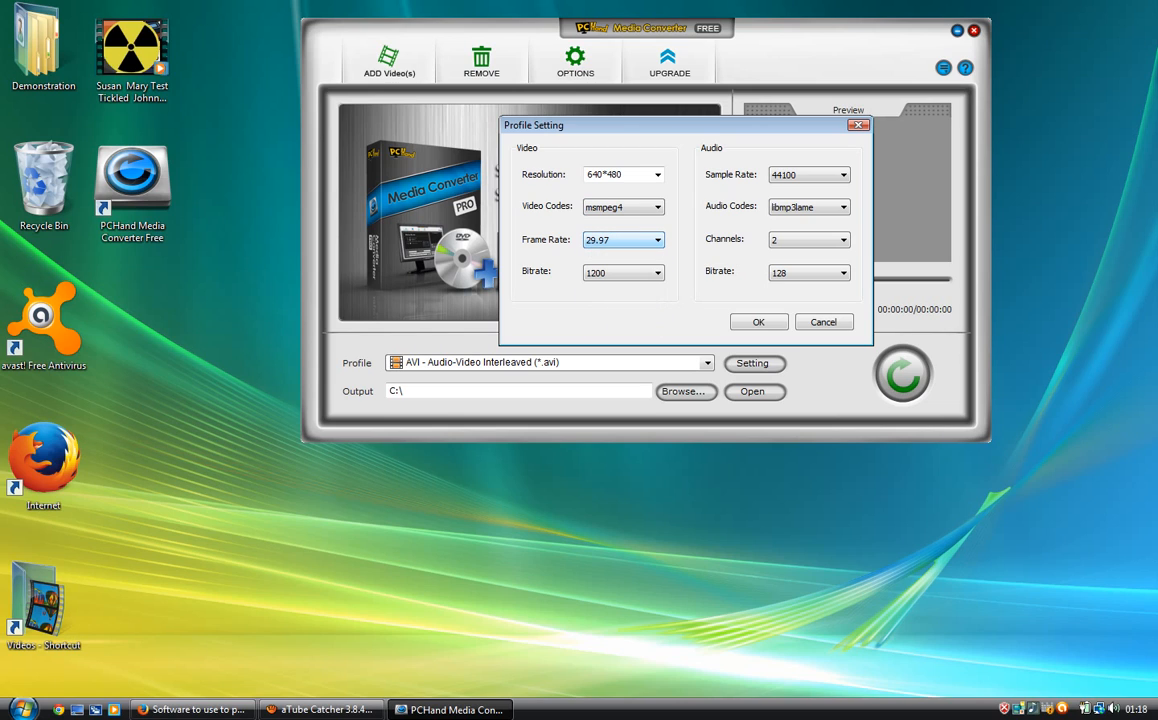
click(654, 239)
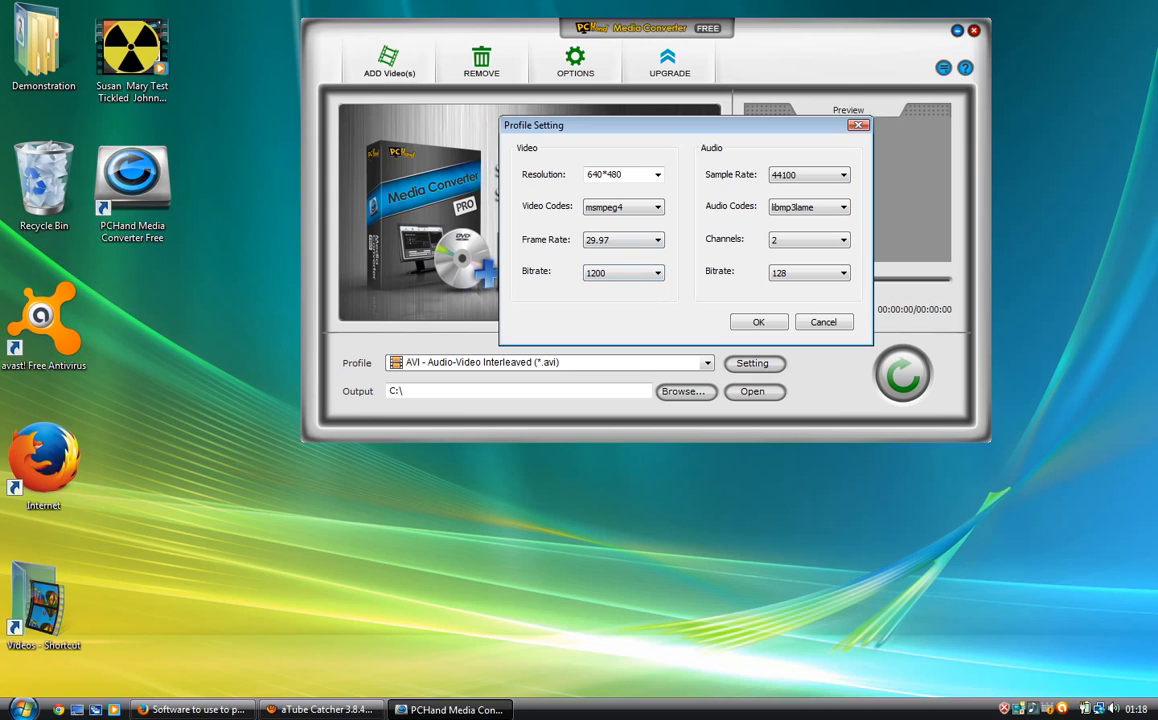
click(653, 272)
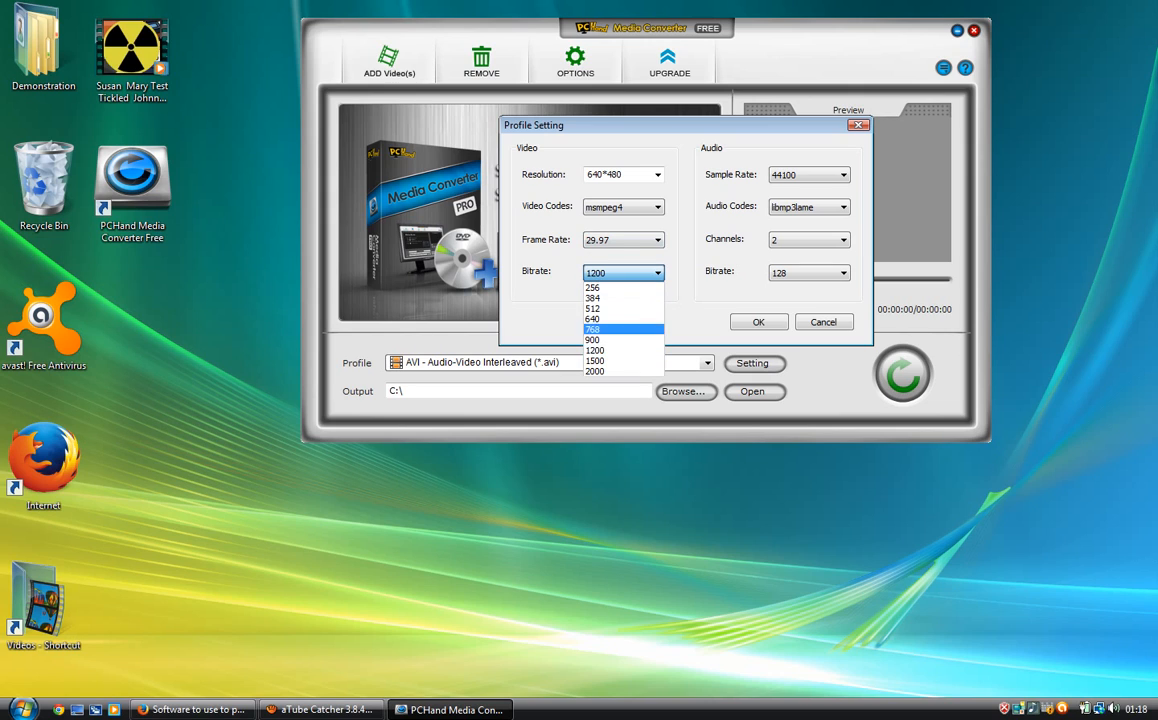
click(600, 339)
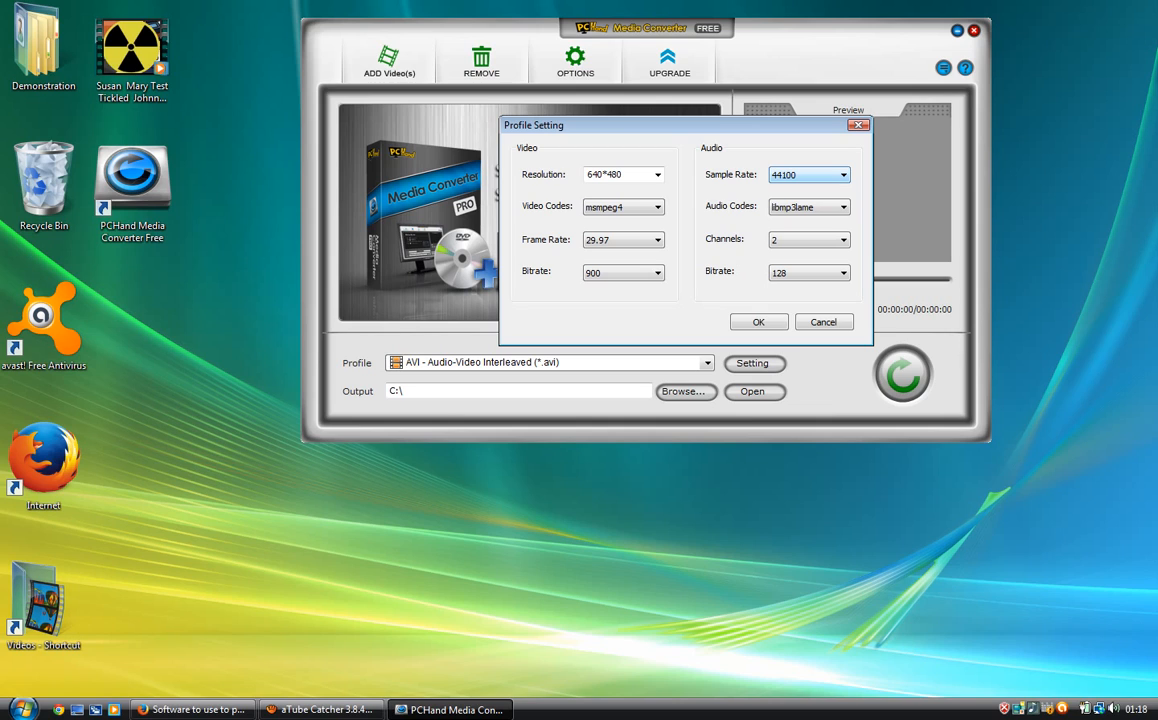
Set the audio sample rate to 22050 and the audio bitrate to 256.
click(843, 174)
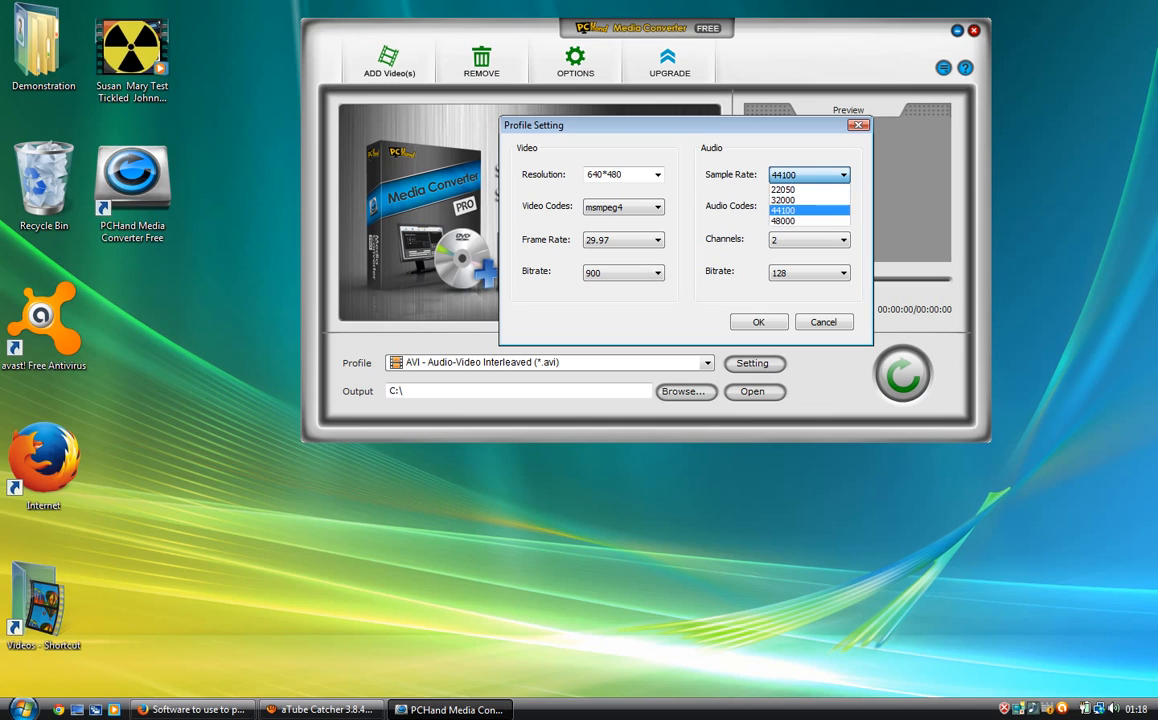
click(804, 211)
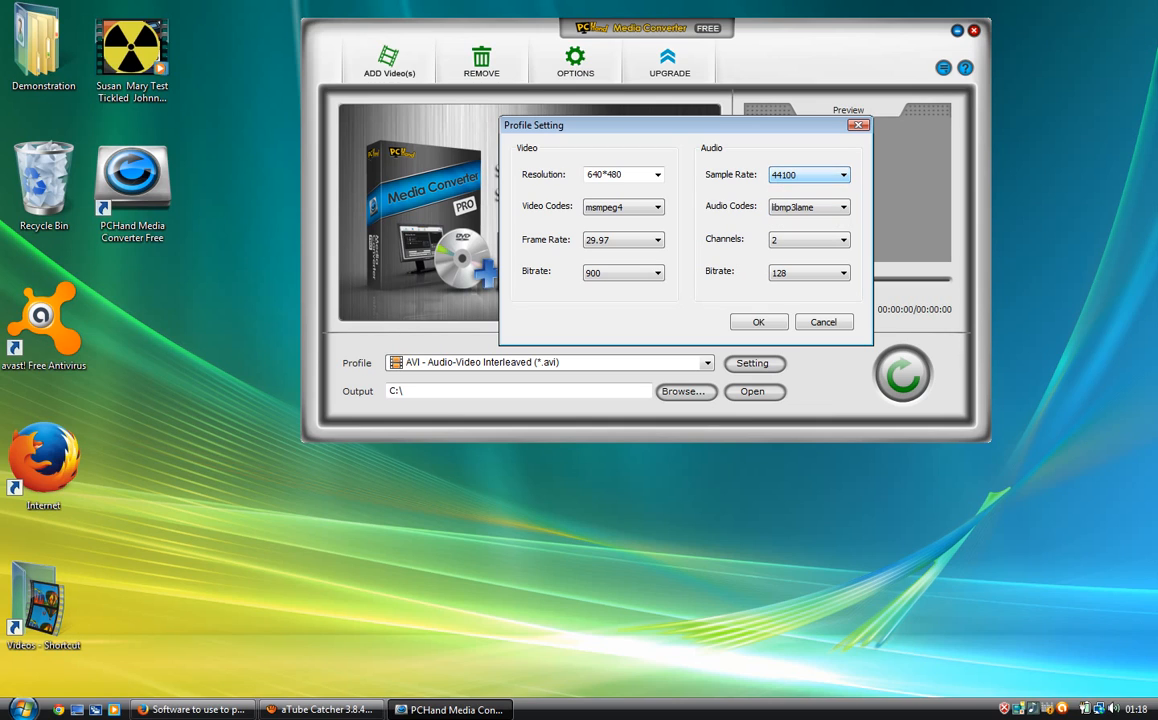
click(841, 174)
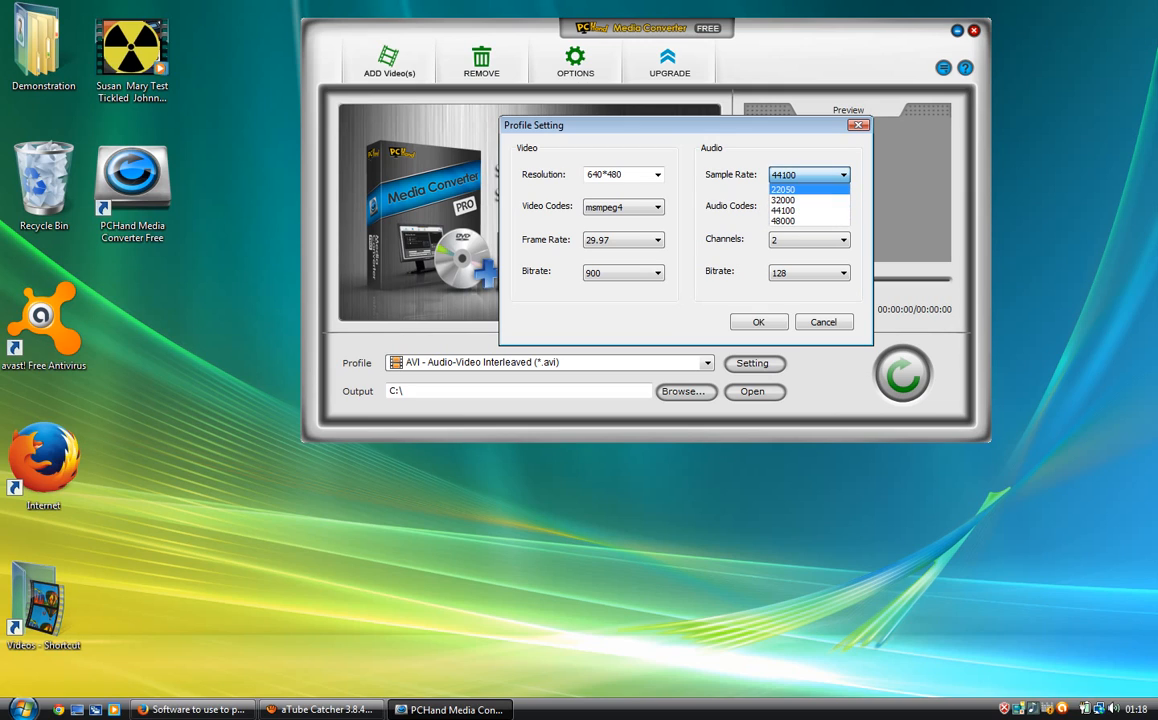
click(798, 188)
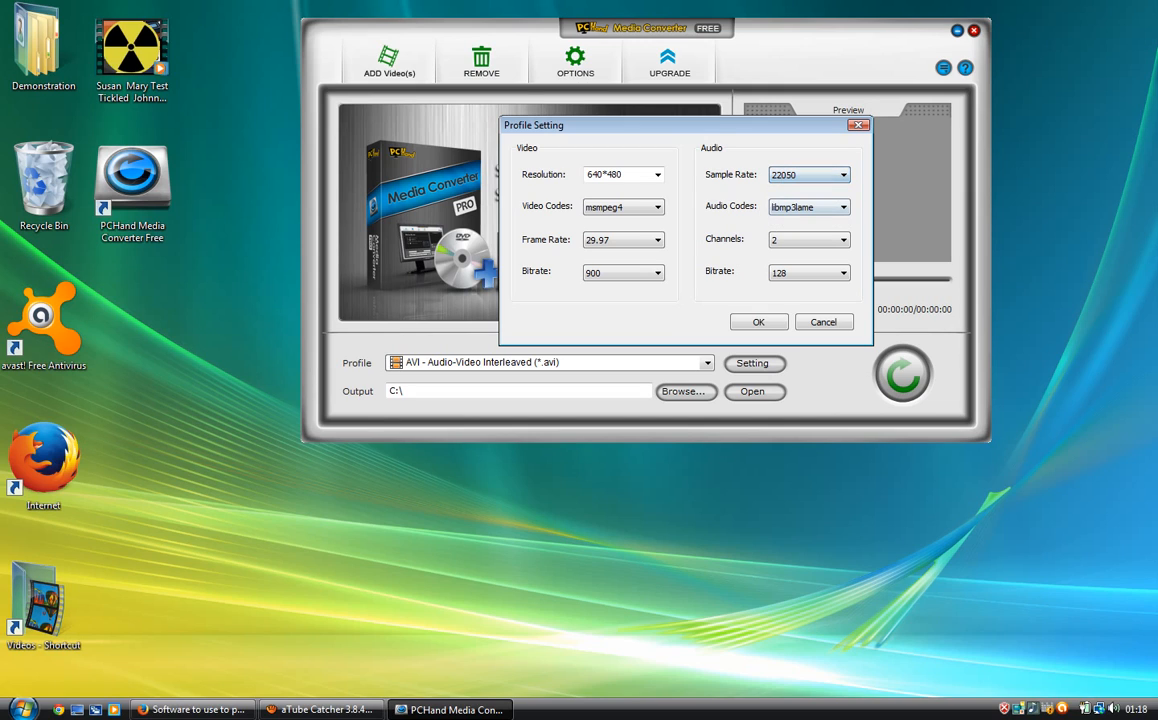
click(842, 272)
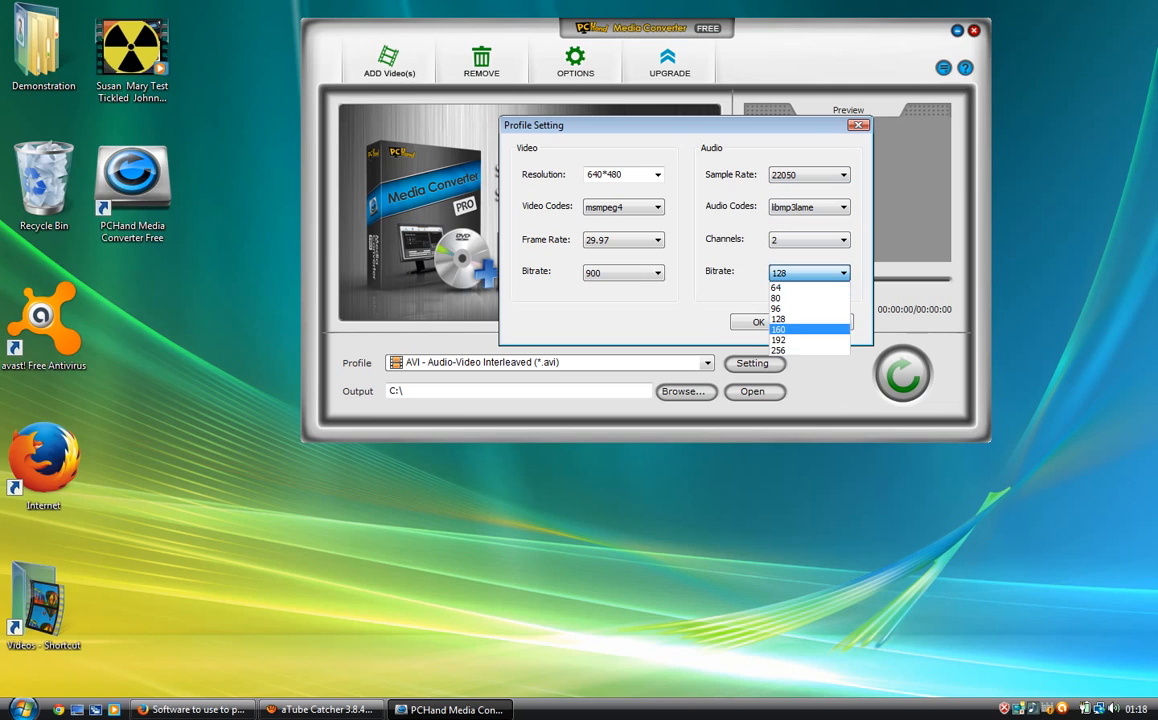
click(804, 350)
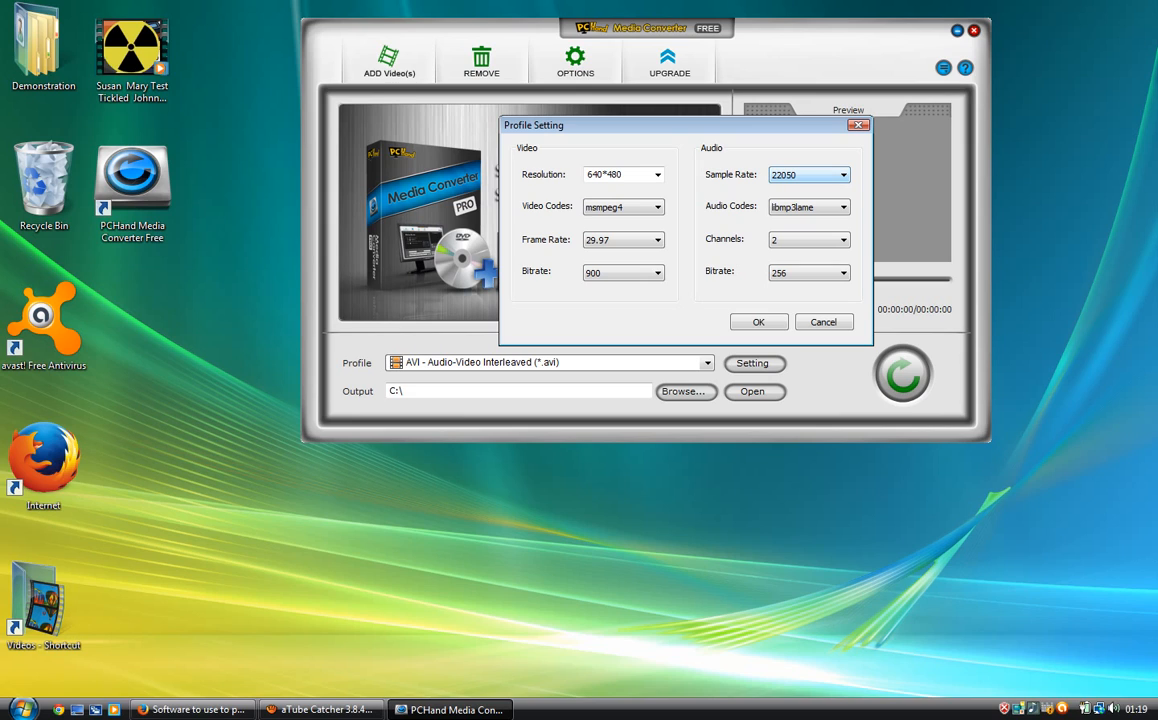
Keep libmp3lame as the audio codec and apply the custom profile.
click(844, 207)
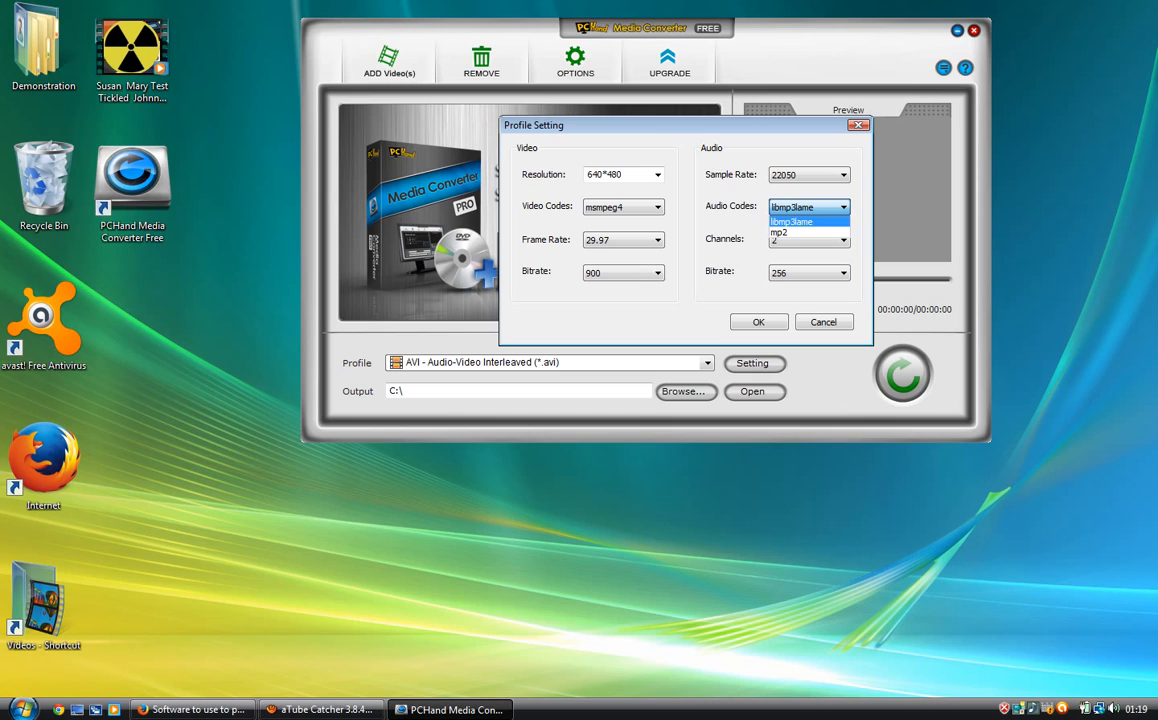
click(805, 219)
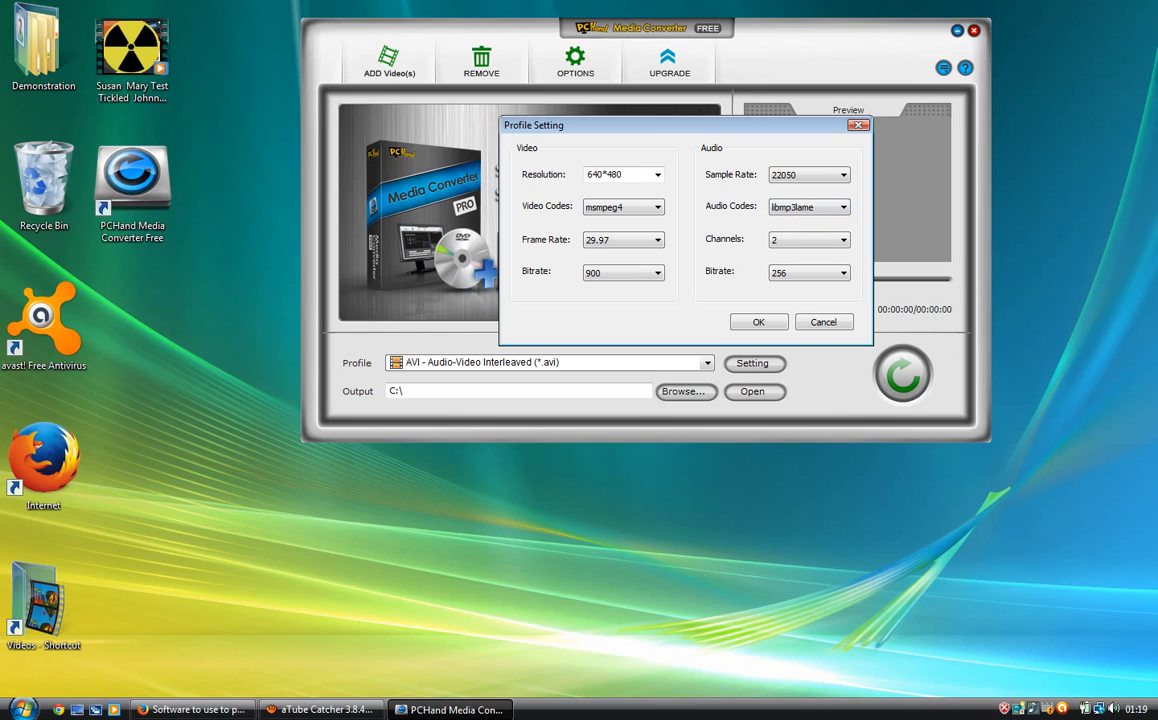
click(841, 272)
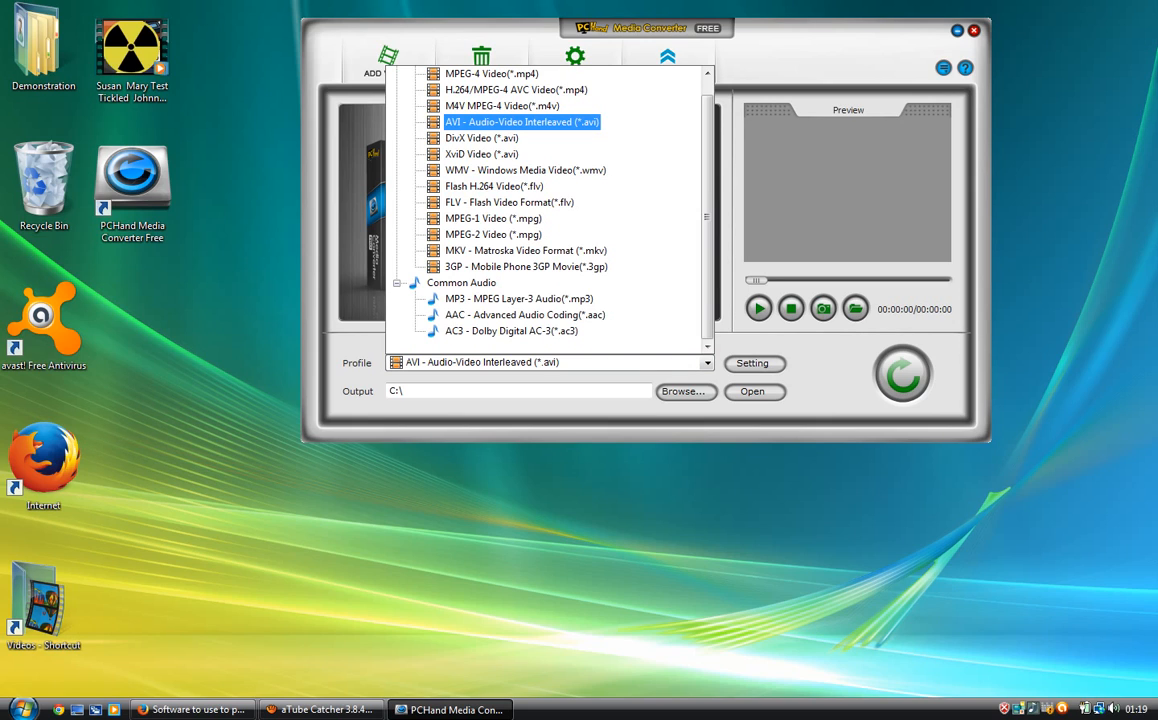
Choose 'AVI - Audio-Video Interleaved (*.avi)' as the output profile and add the desktop WMV video.
click(482, 138)
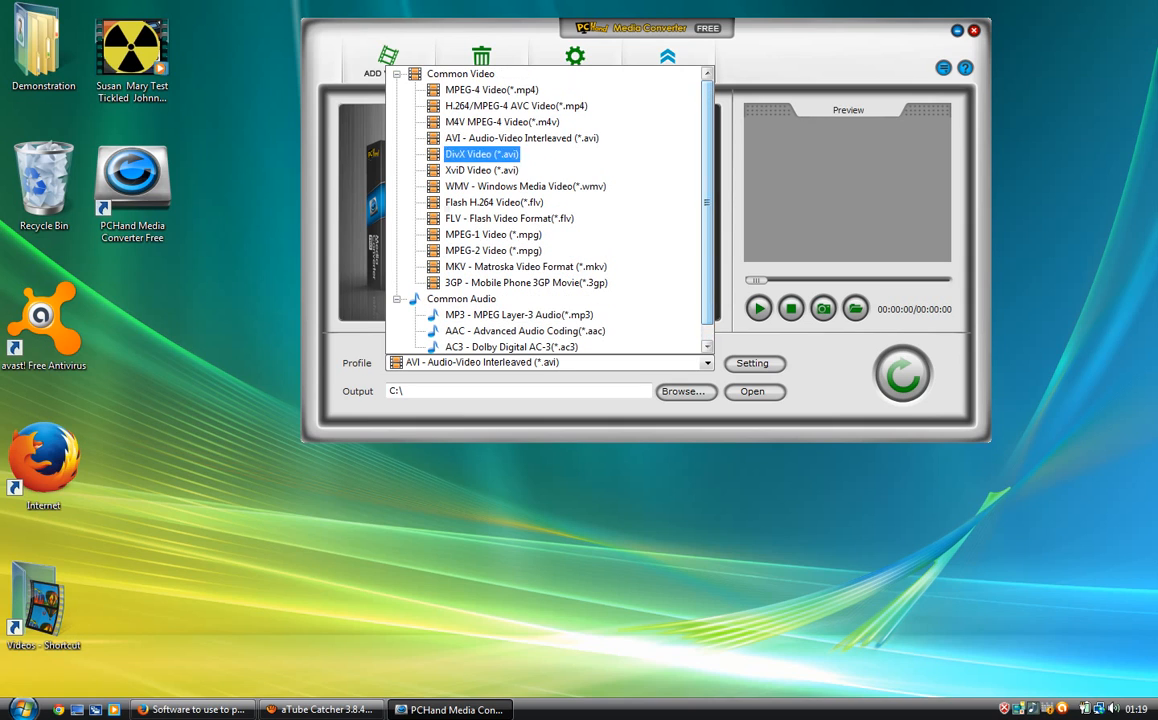
click(493, 250)
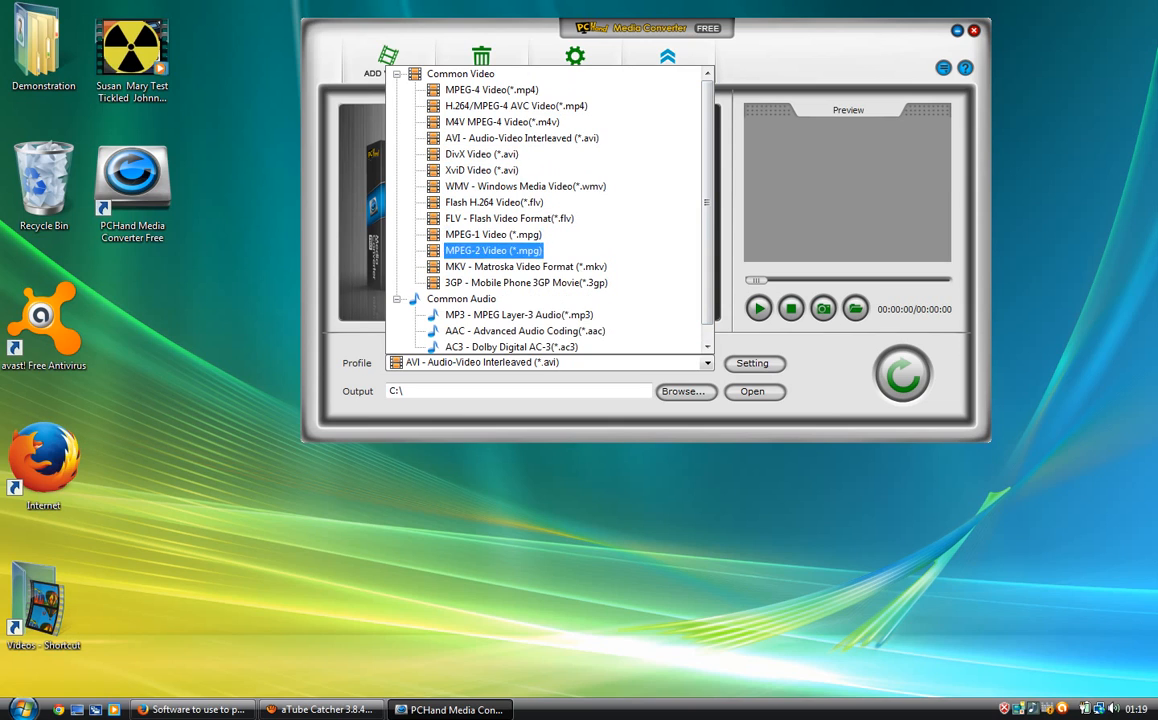
click(521, 138)
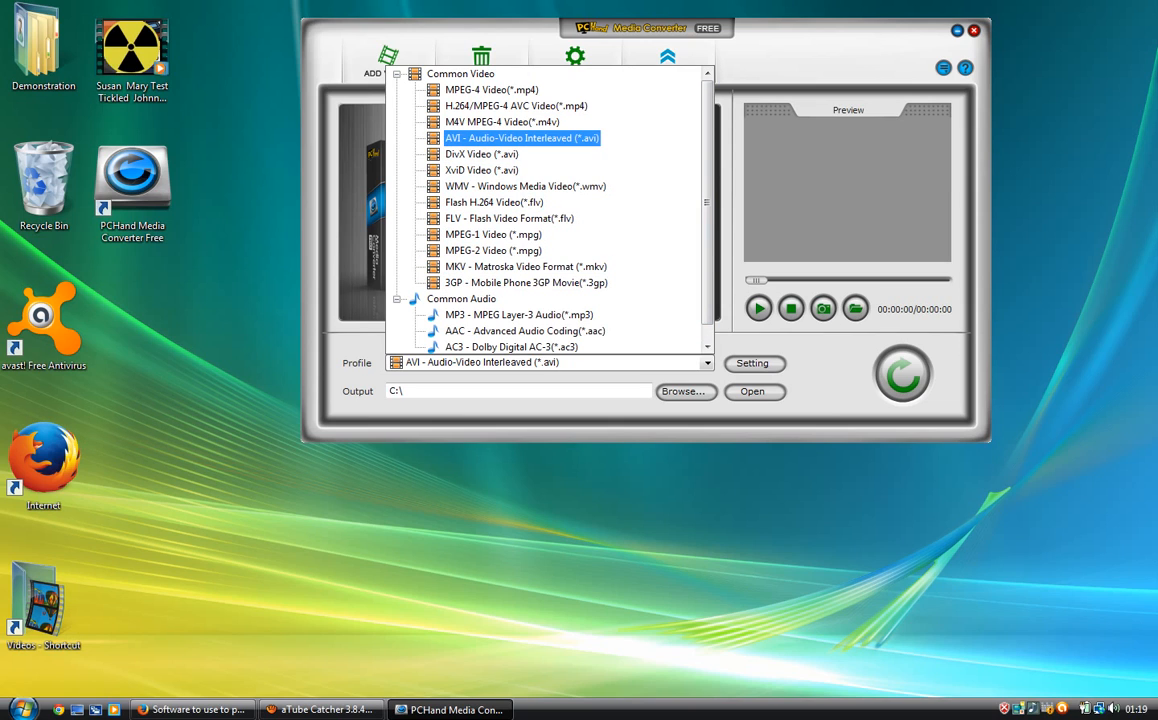
click(530, 137)
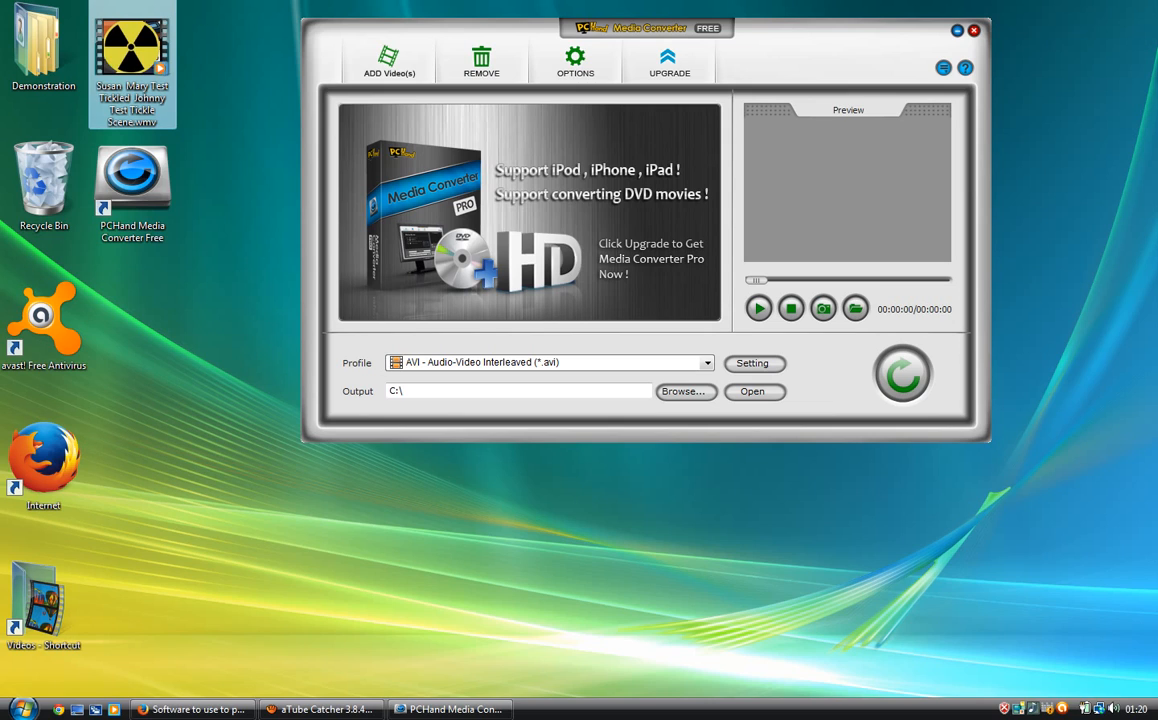
click(135, 50)
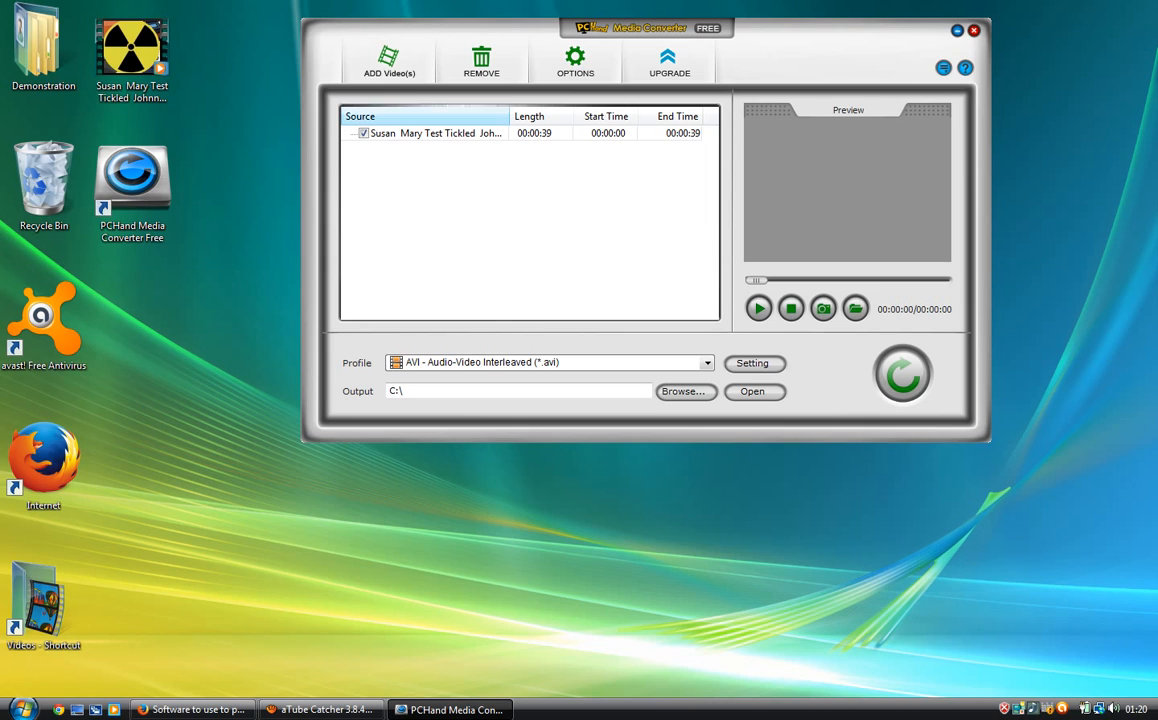
Load the WMV video and set the output folder to C:\Users\Demonstration\Desktop.
click(685, 391)
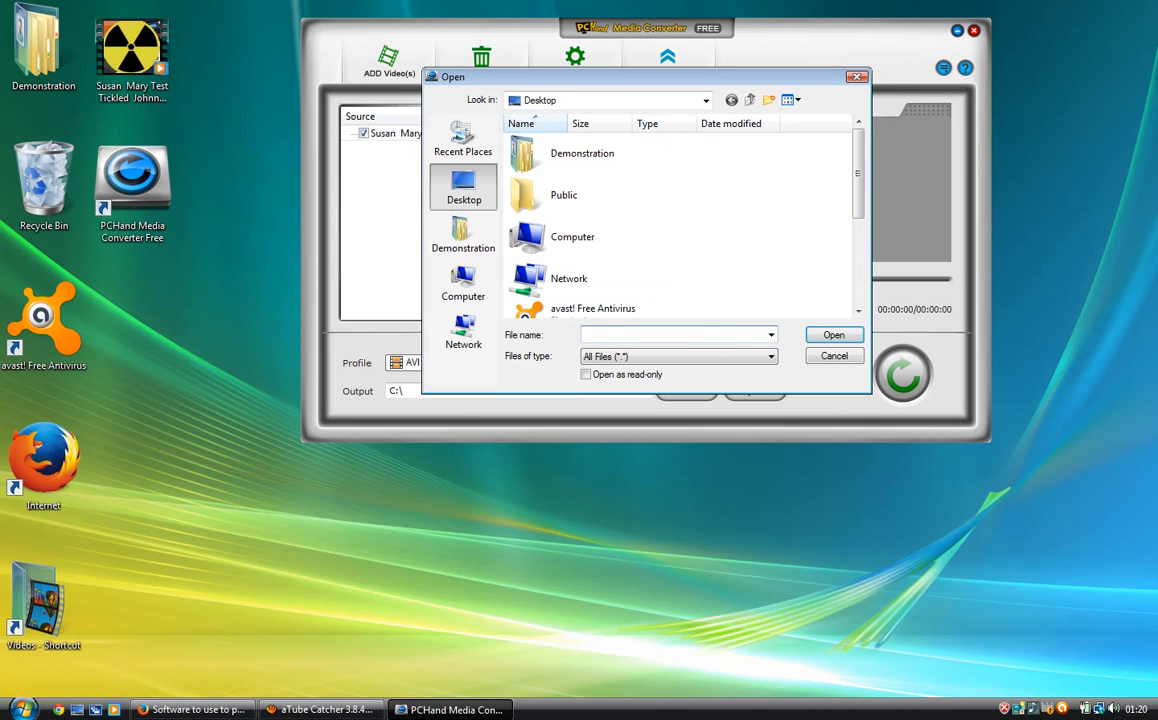
click(610, 255)
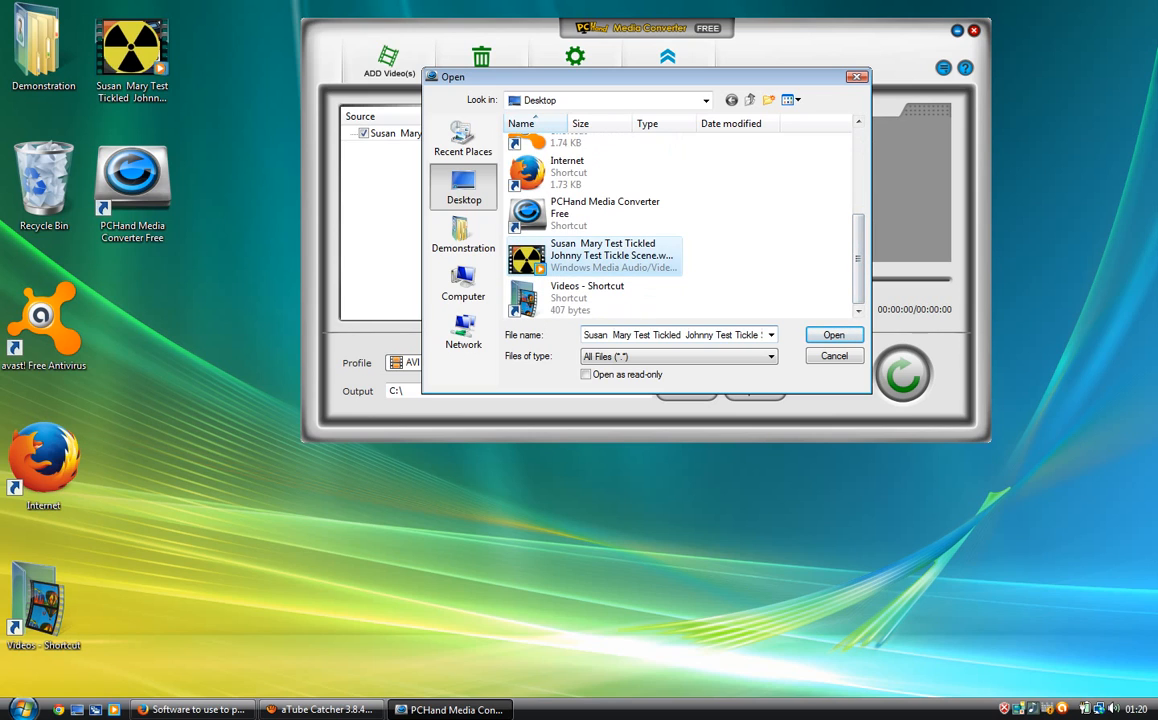
click(833, 334)
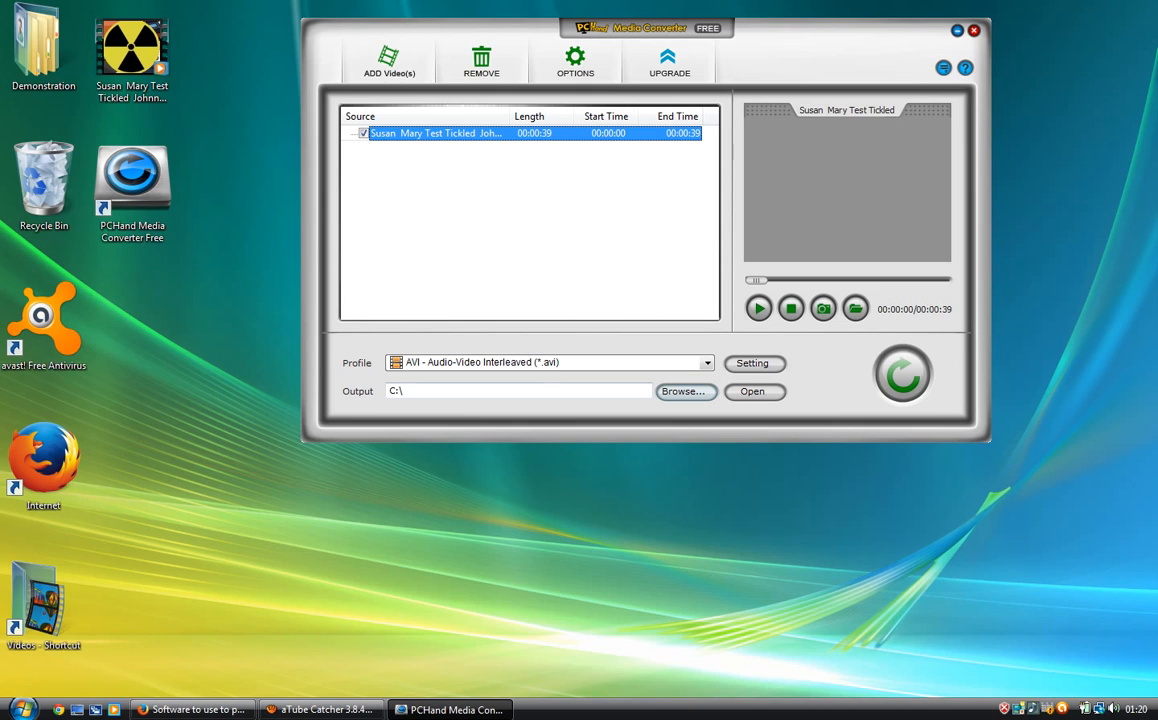
click(686, 391)
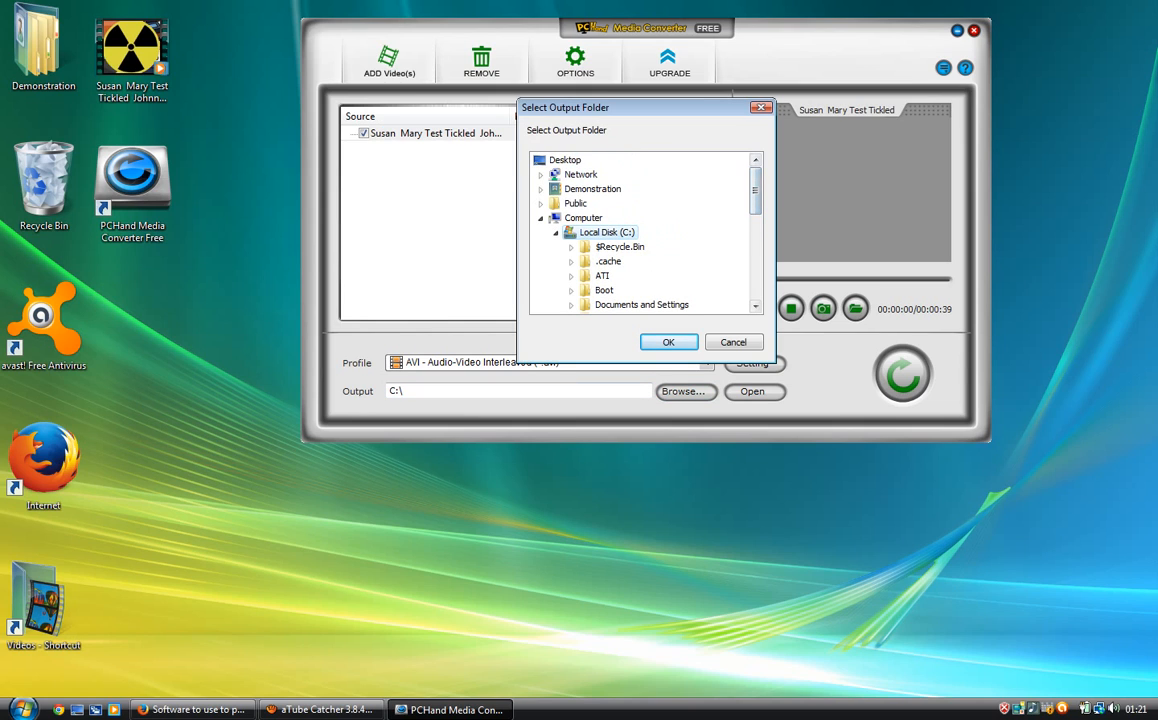
click(668, 341)
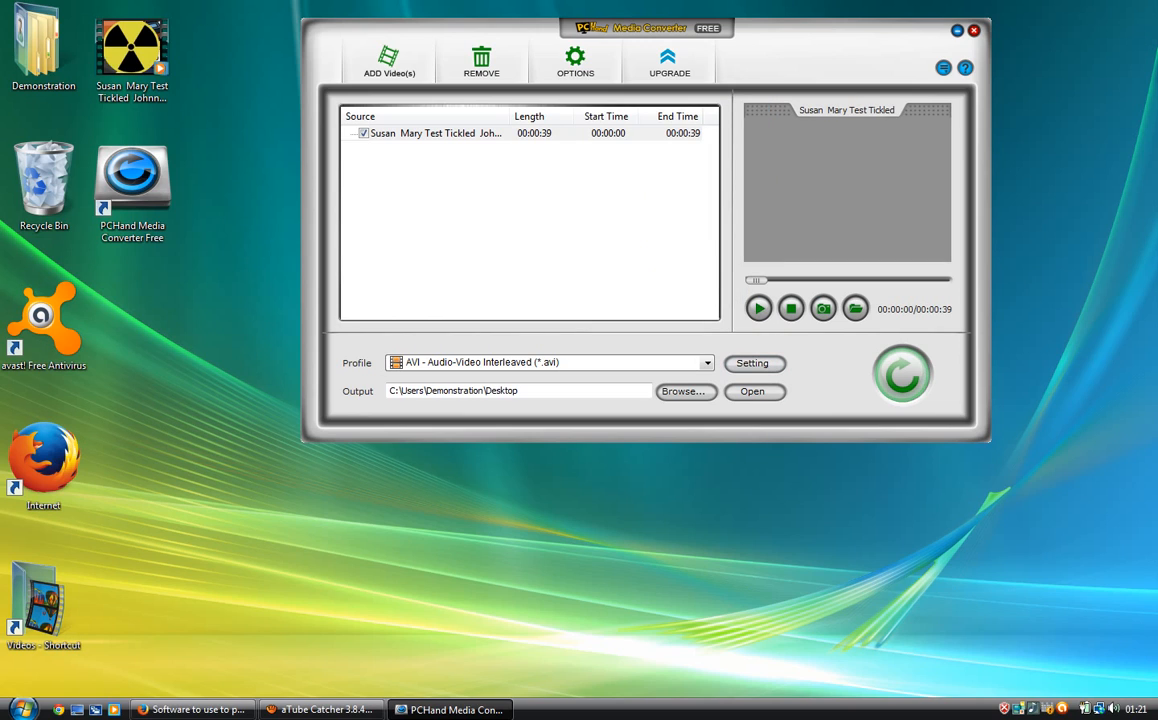
Convert the queued WMV to AVI, dismiss Conversion Finished, and close the converter.
click(902, 375)
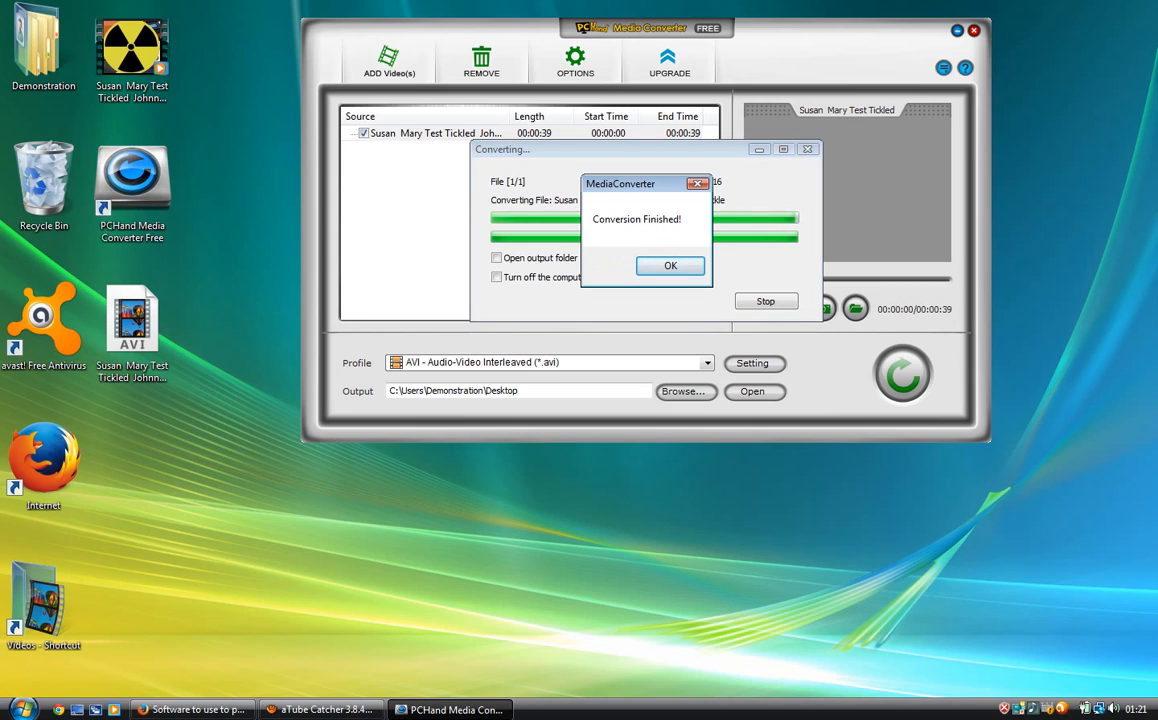
click(671, 265)
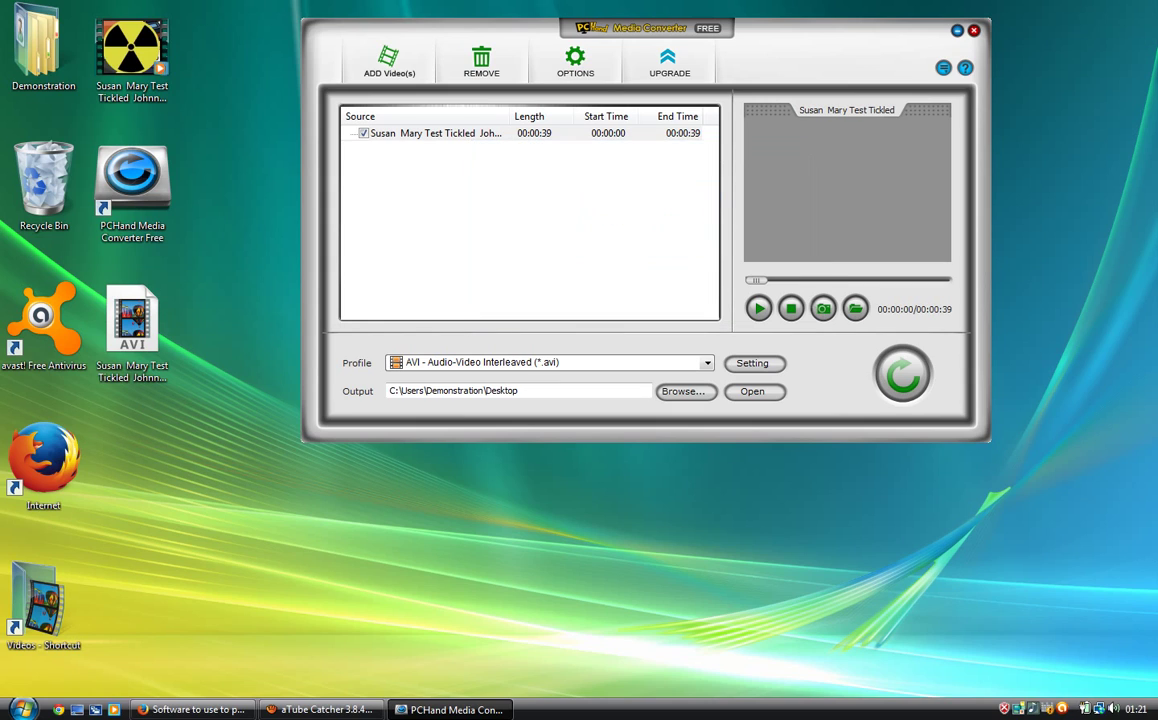
click(973, 31)
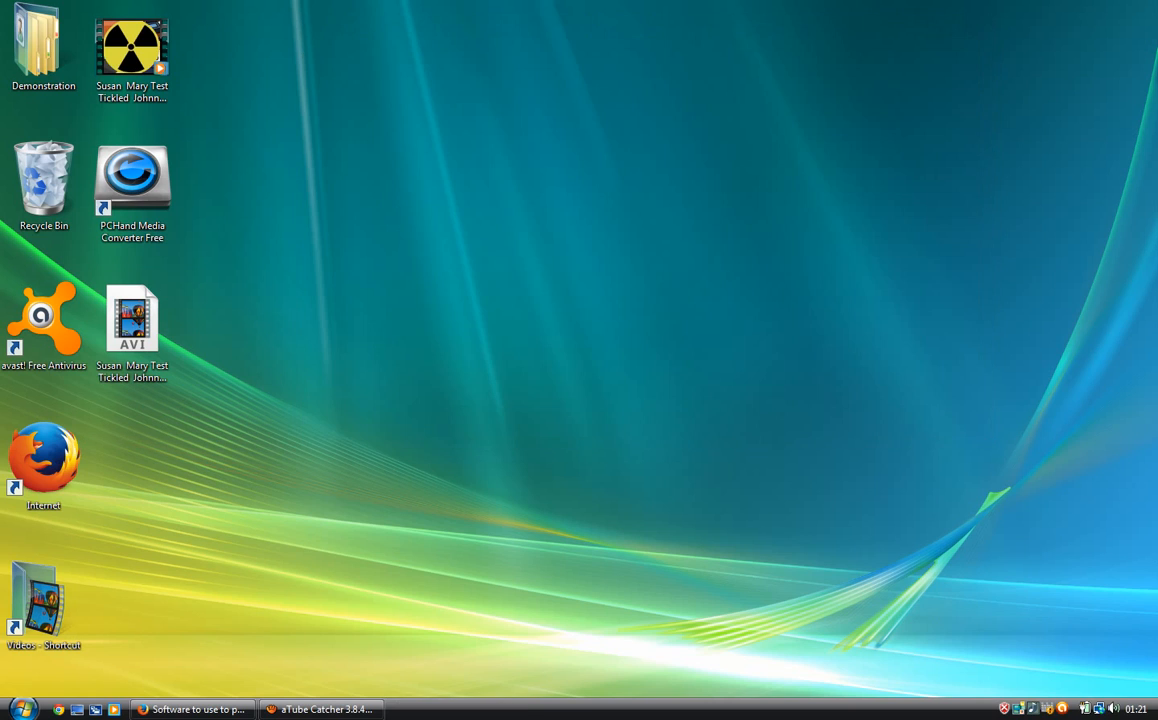
click(134, 320)
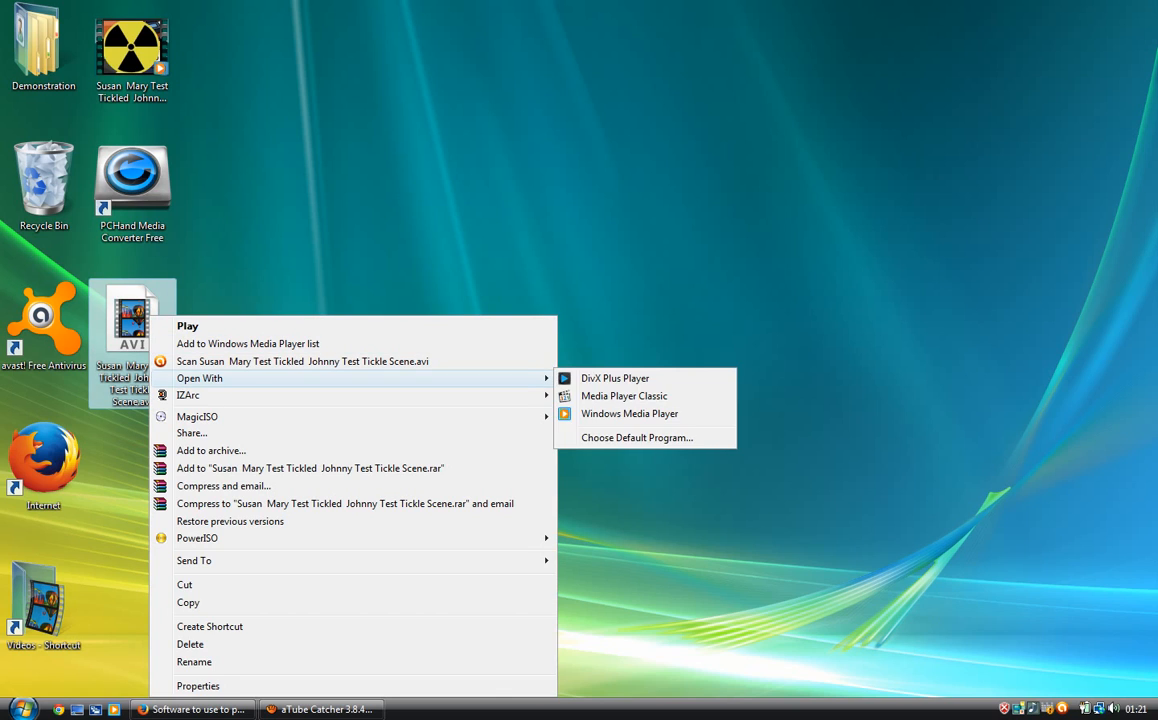
click(629, 414)
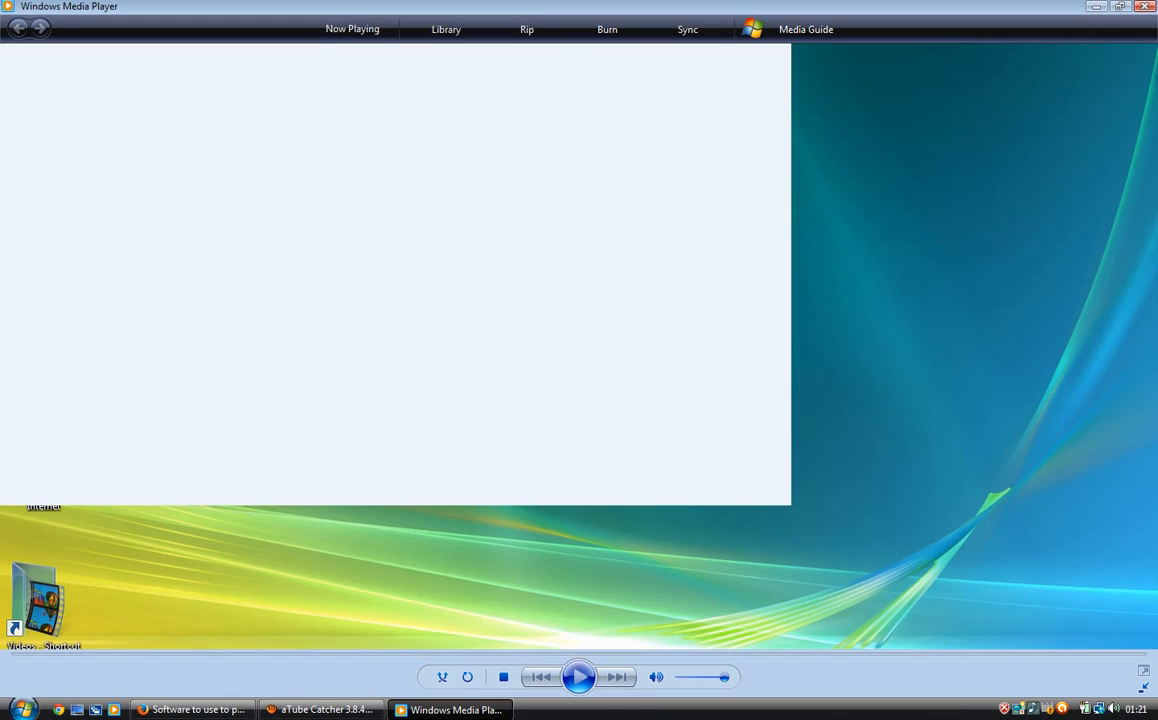
click(581, 678)
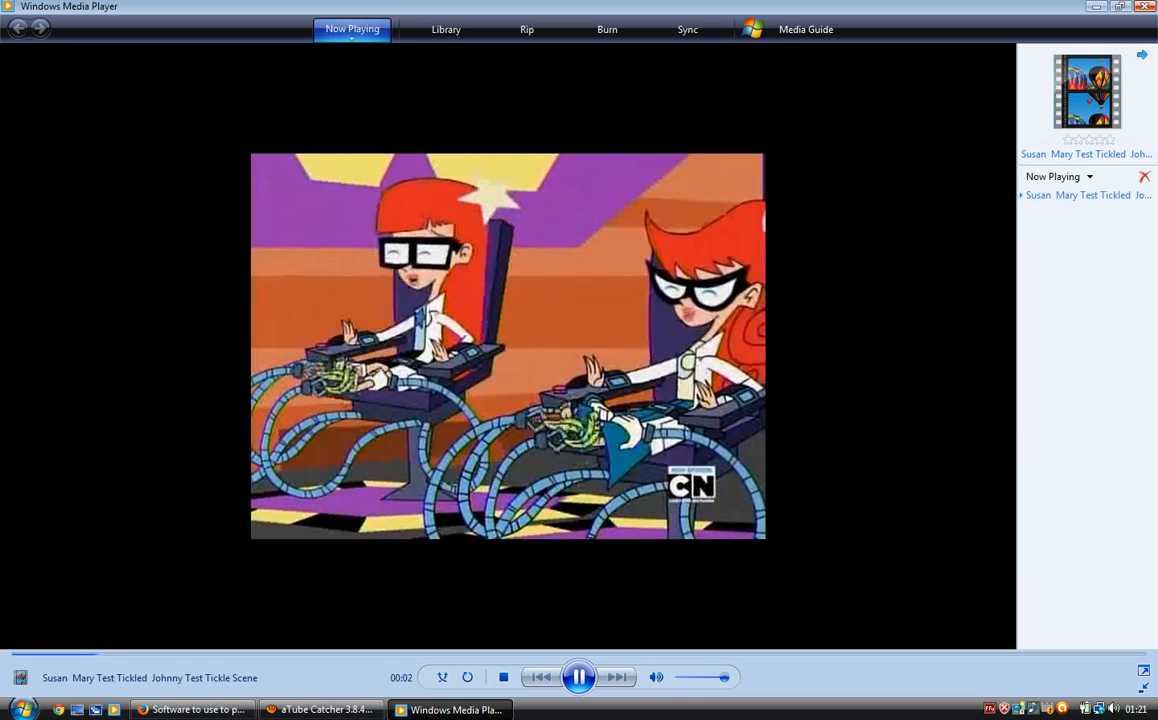
click(1109, 13)
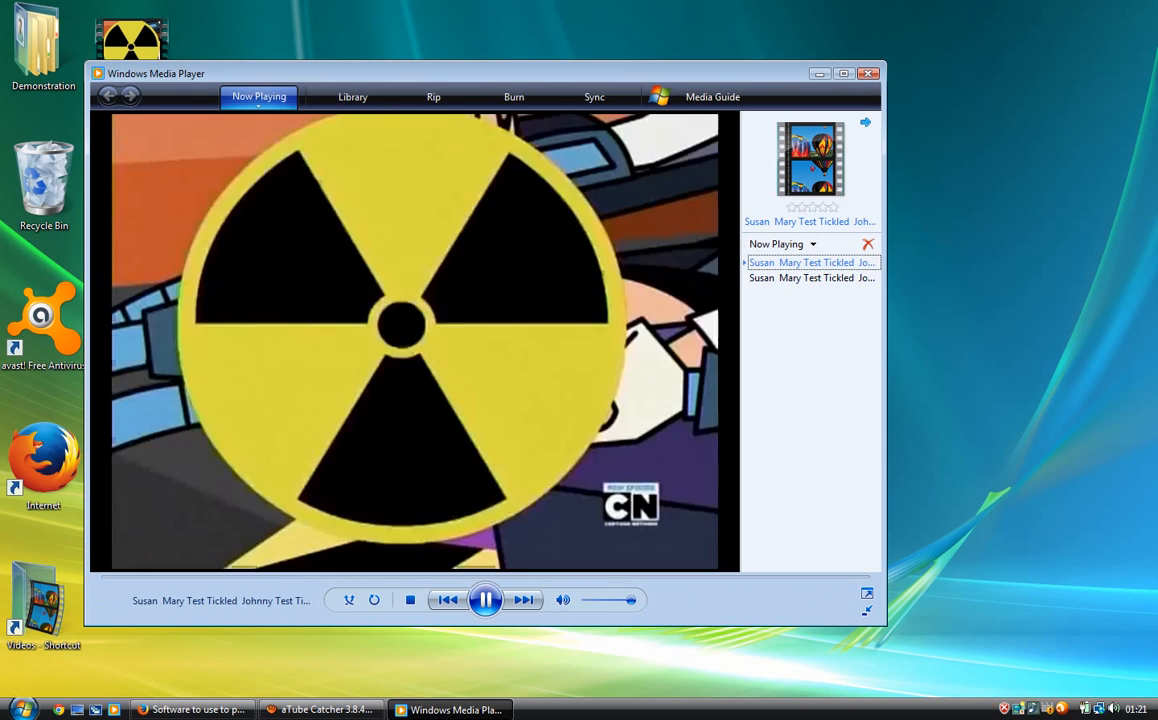
click(835, 72)
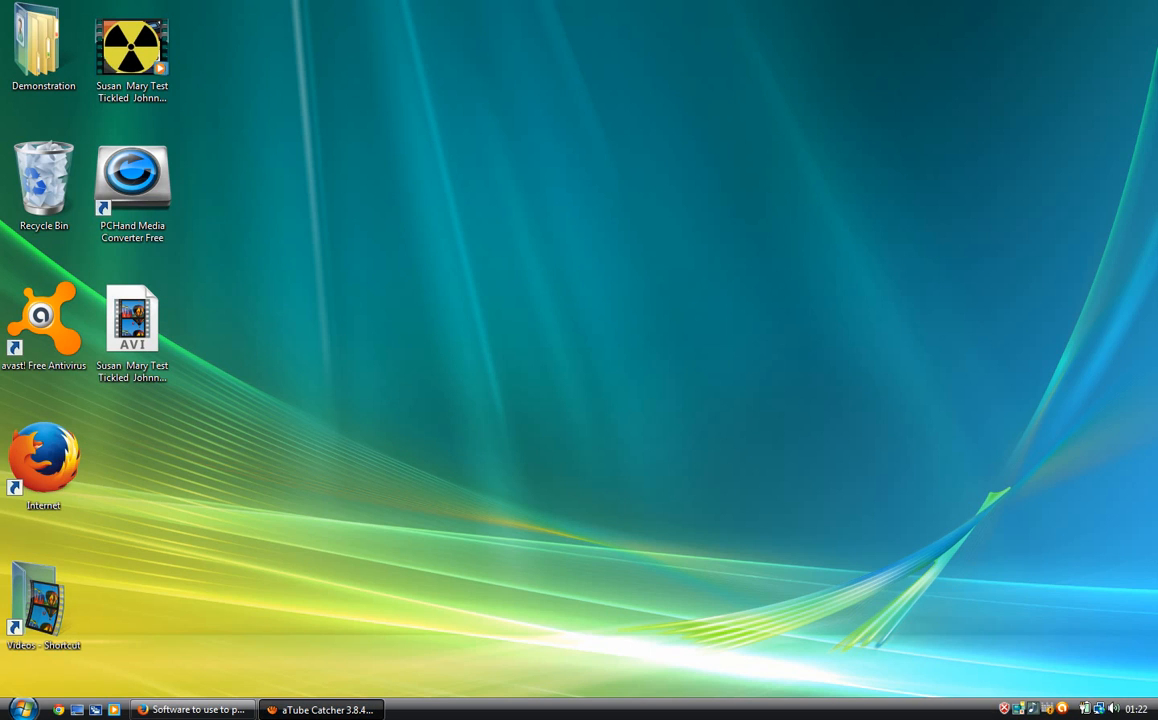
View the Desktop folder in Details to compare the AVI (6,756 KB) with the WMV (15,198 KB).
click(131, 180)
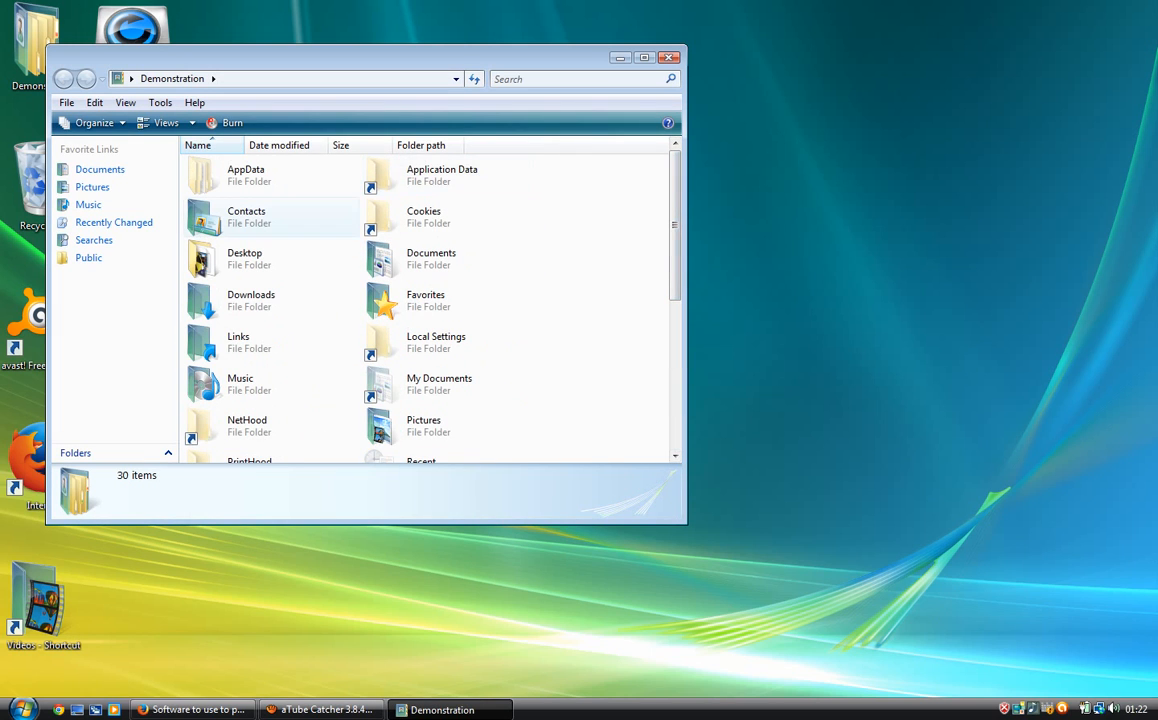
double_click(244, 253)
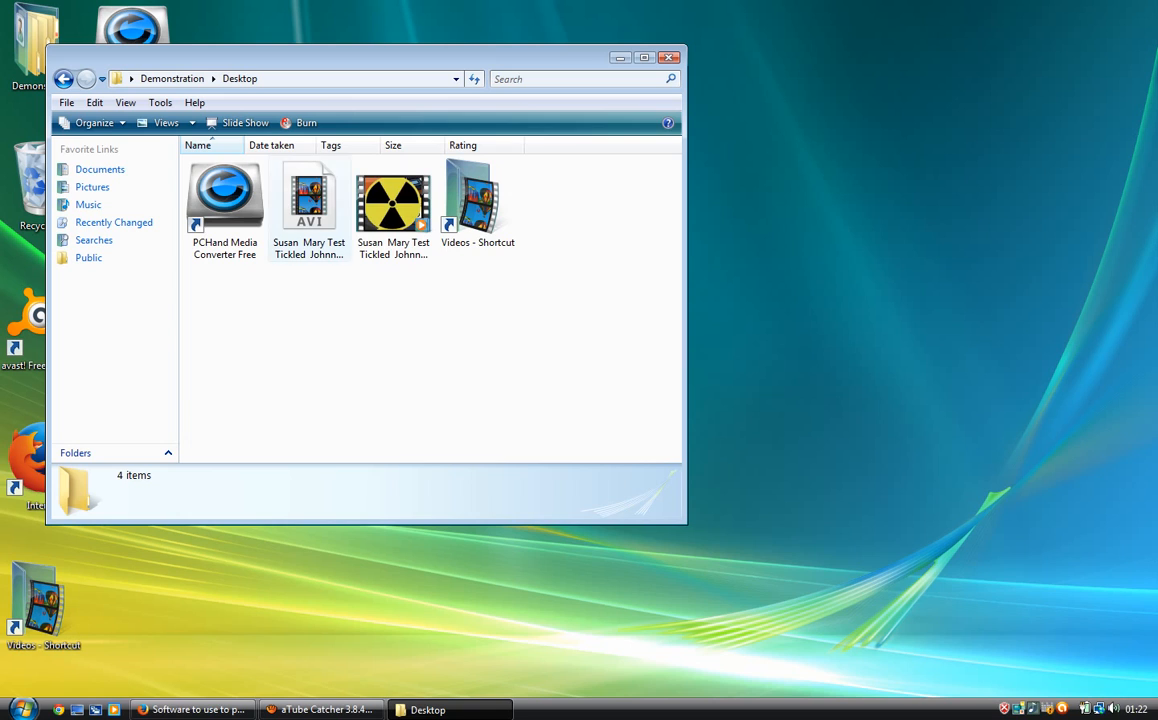
click(167, 122)
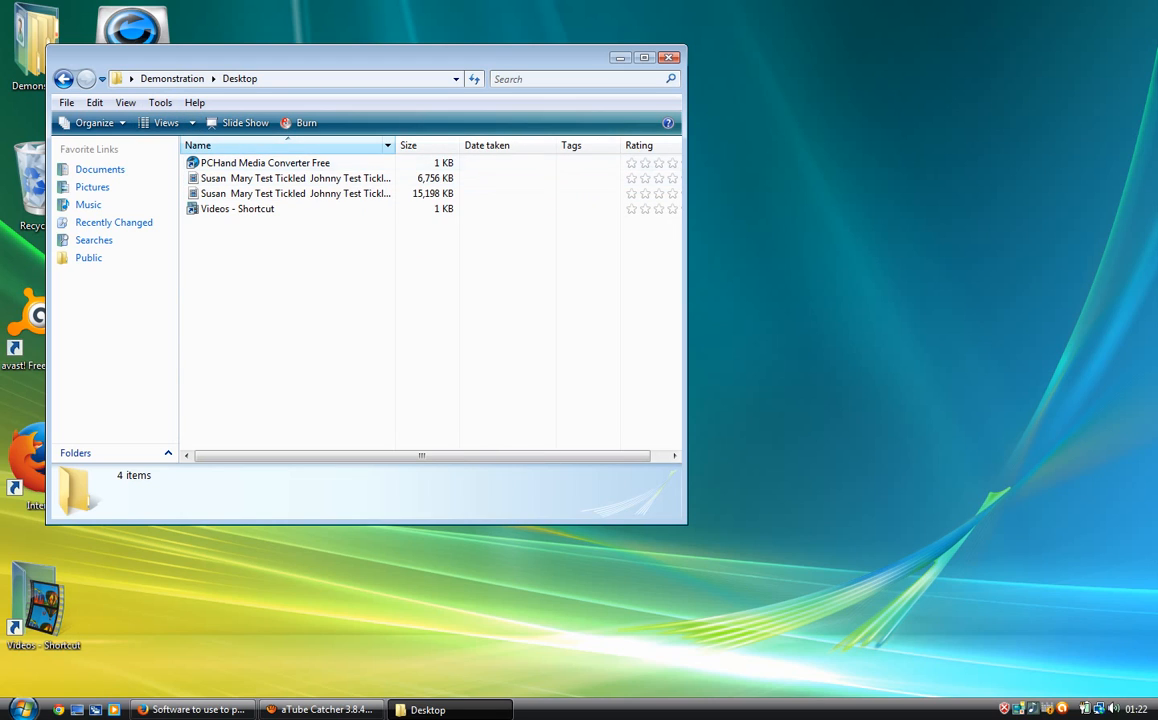
drag(395, 145, 493, 145)
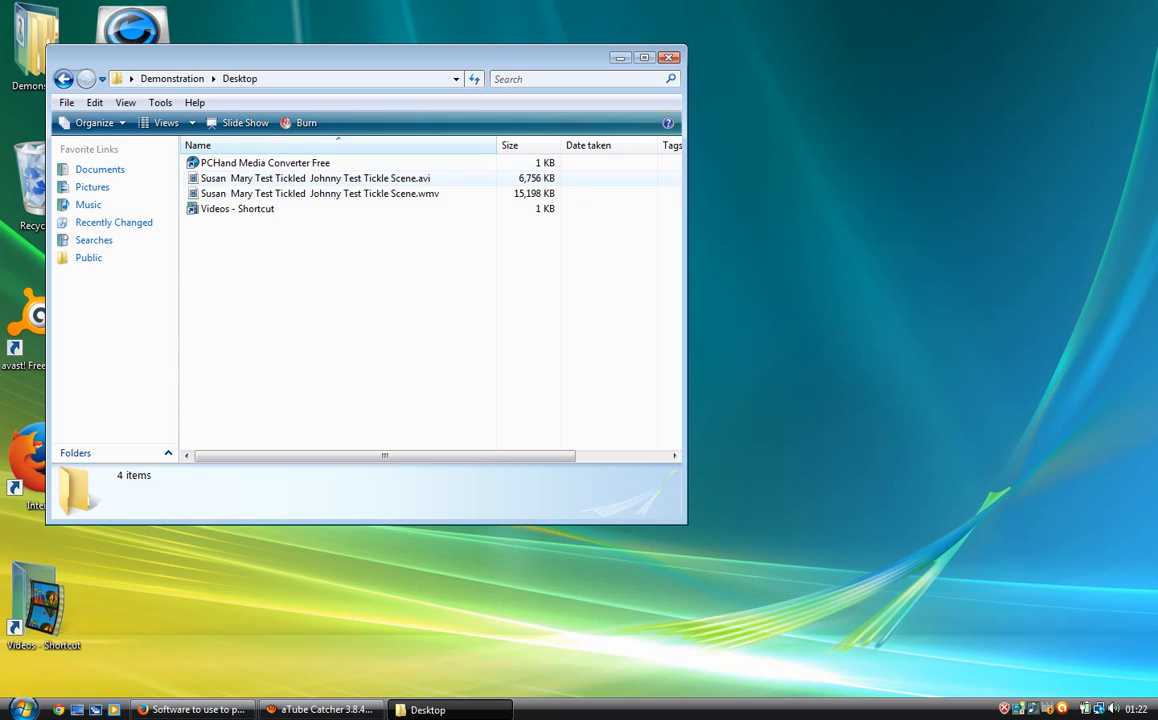
click(320, 178)
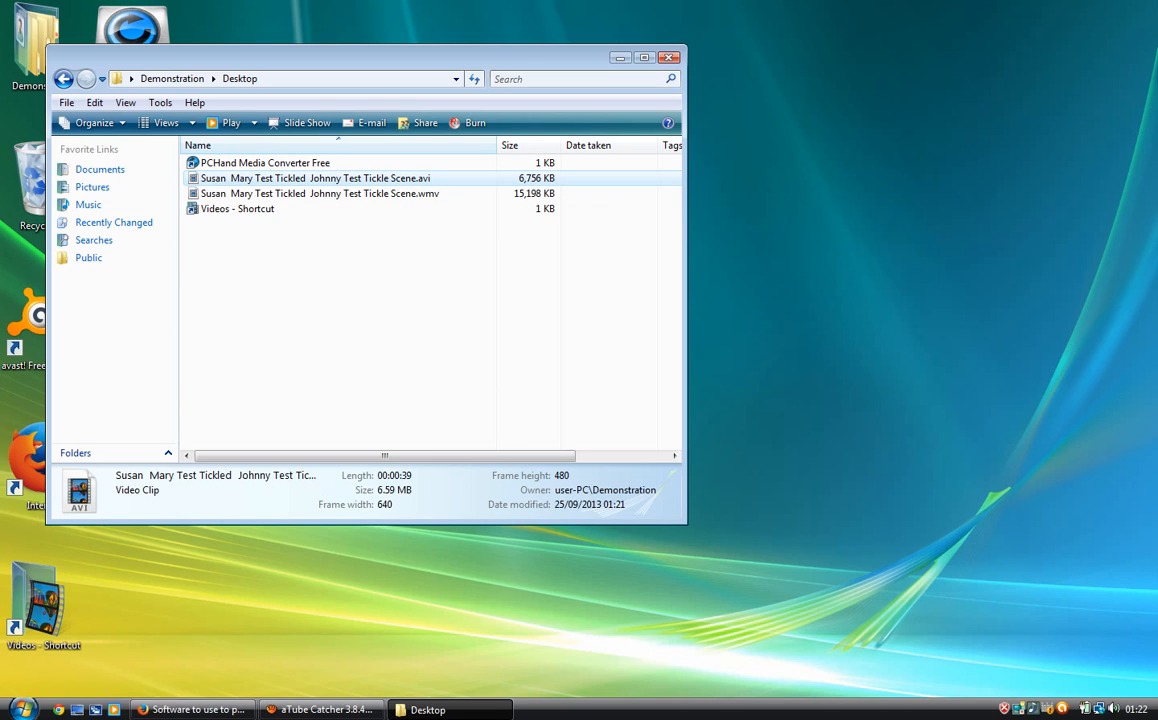